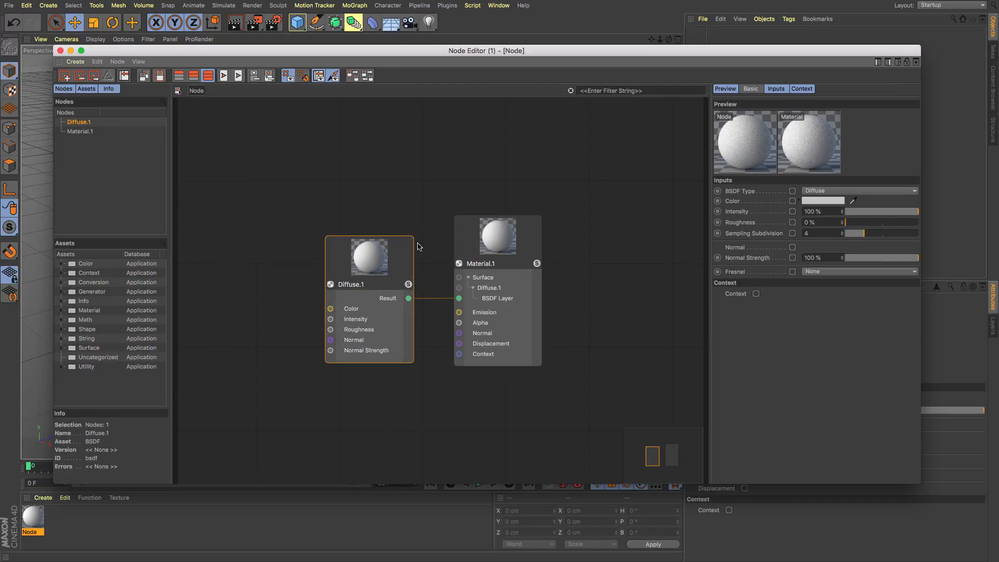
mouse_move(218, 216)
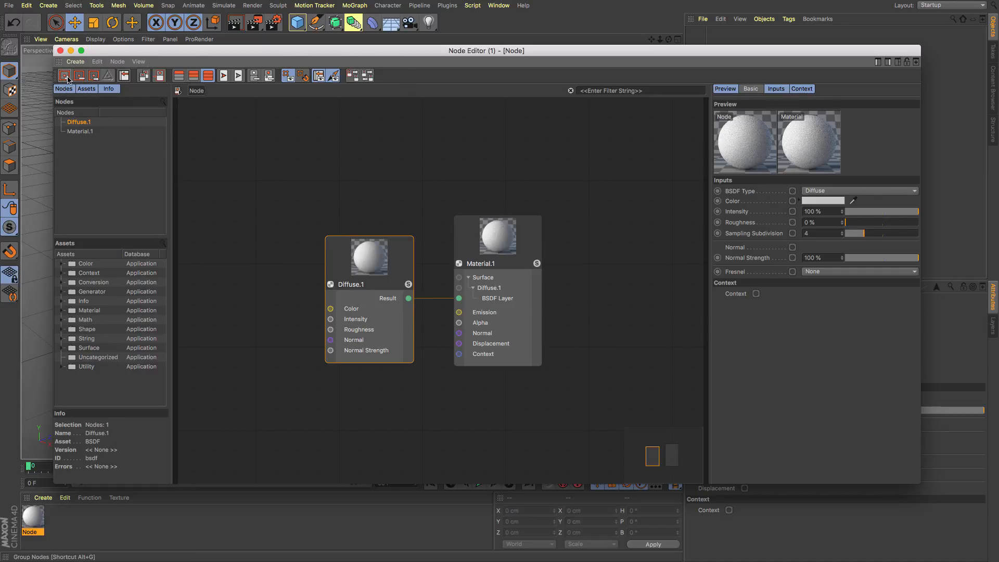
mouse_move(79, 76)
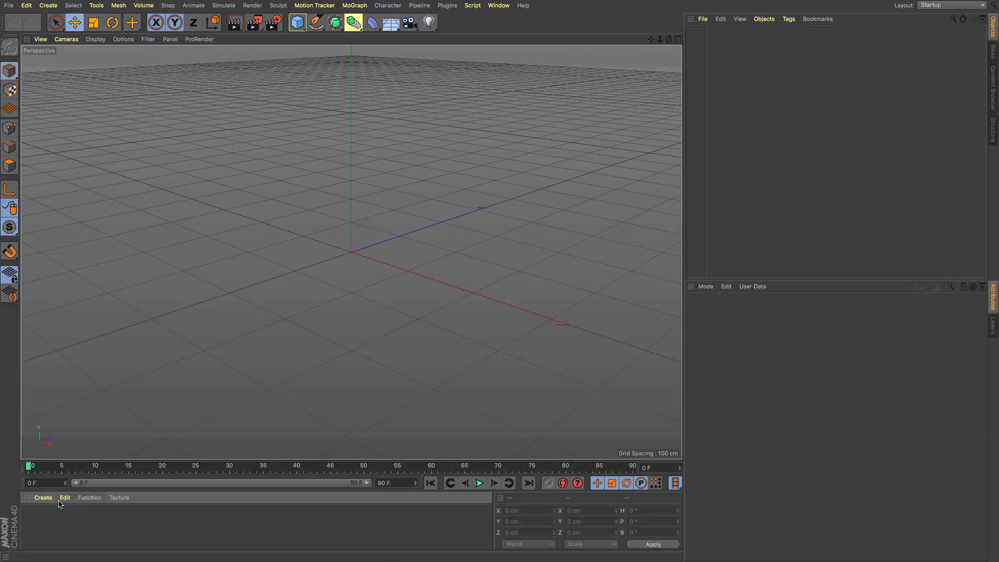
From the Create menu, add a new node material with Diffuse.1 feeding Material.1.
click(43, 497)
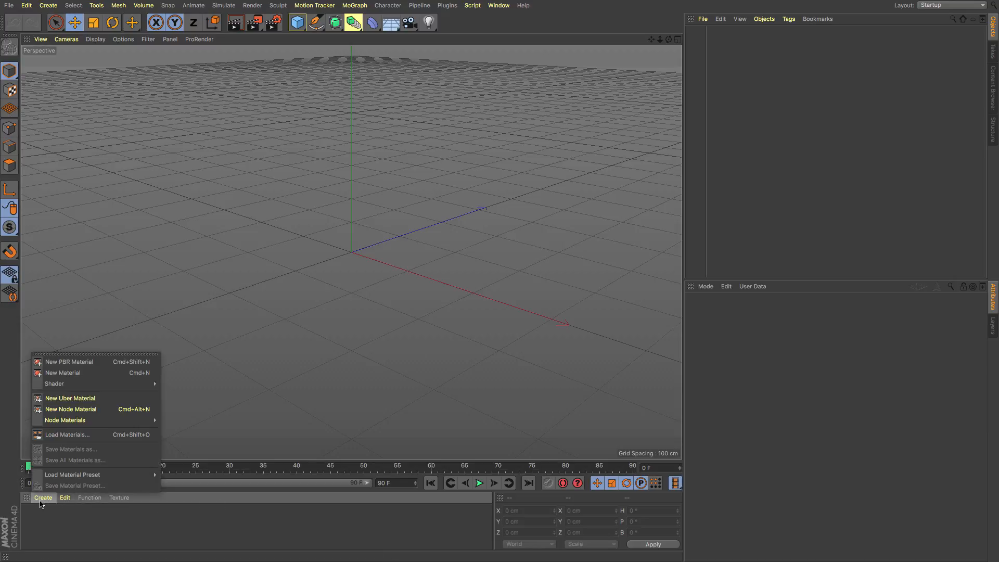
mouse_move(63, 373)
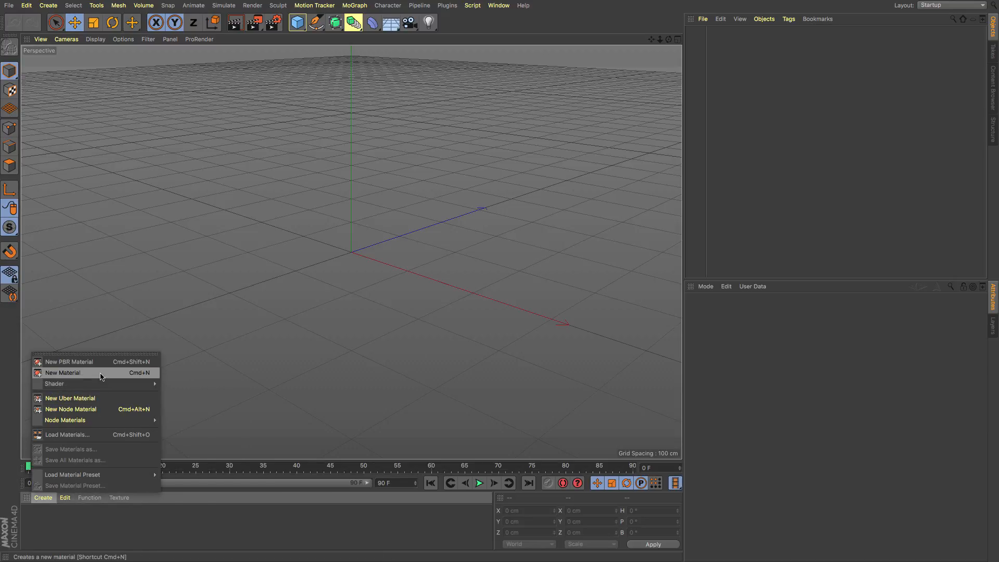
mouse_move(70, 361)
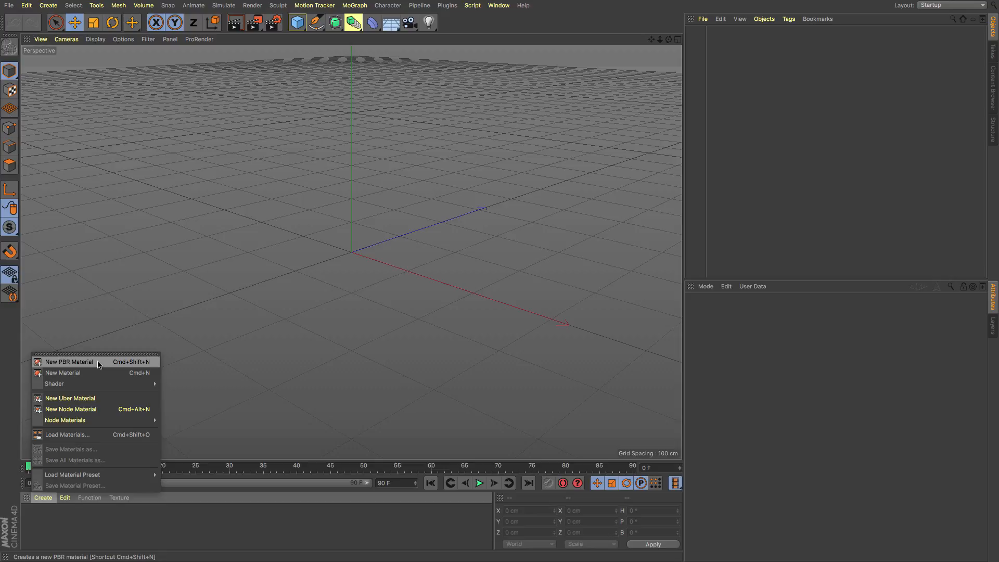
mouse_move(71, 409)
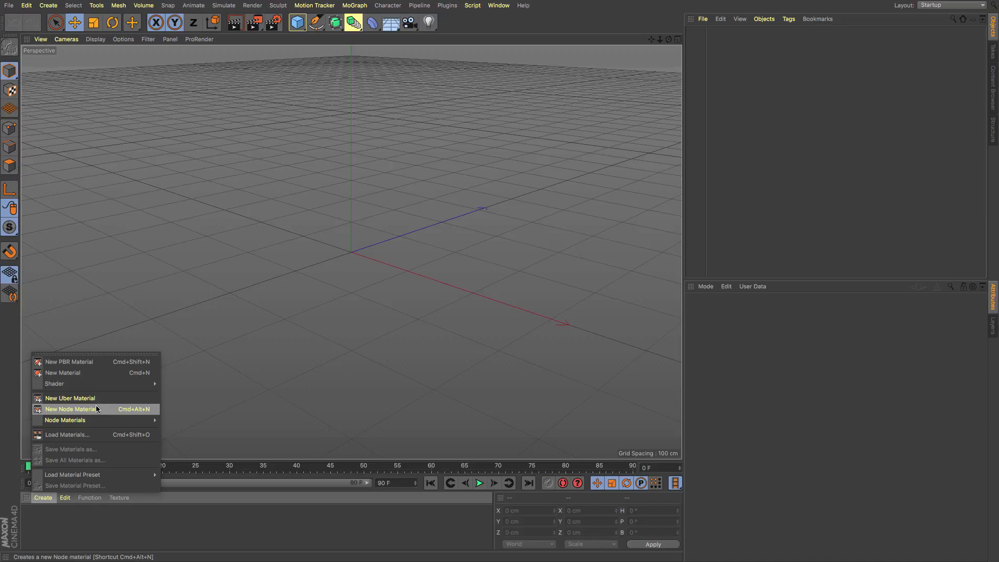
mouse_move(70, 398)
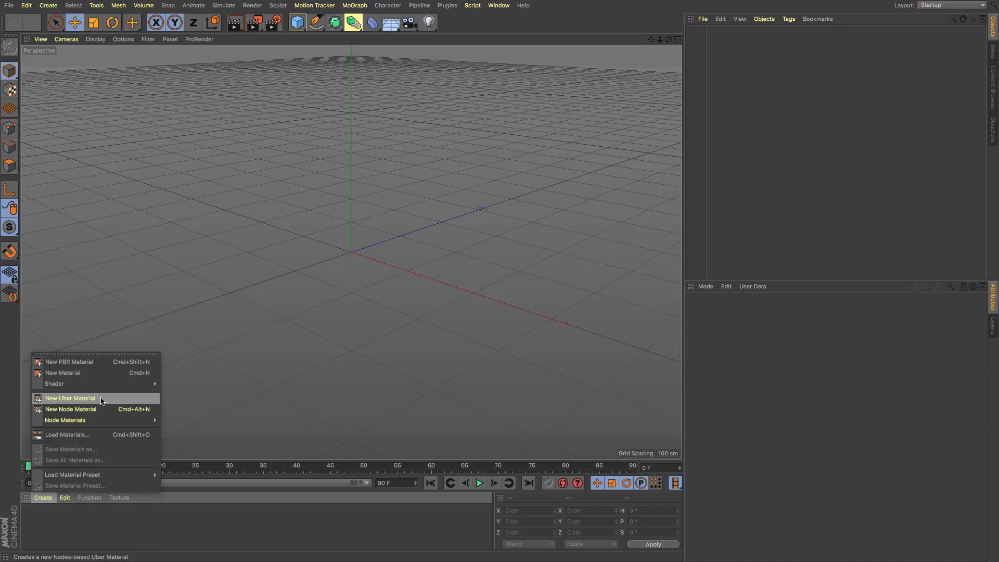
mouse_move(82, 409)
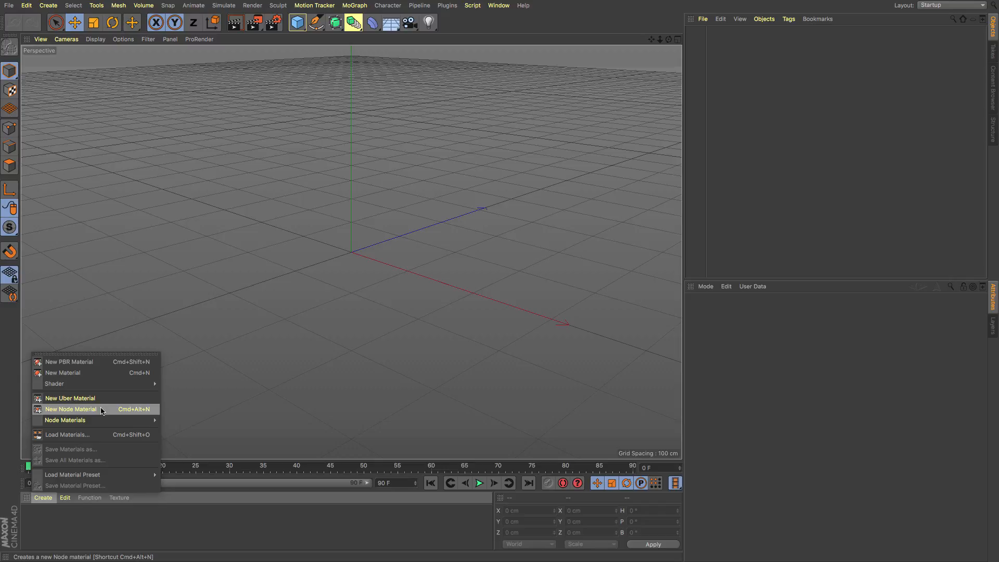
click(71, 408)
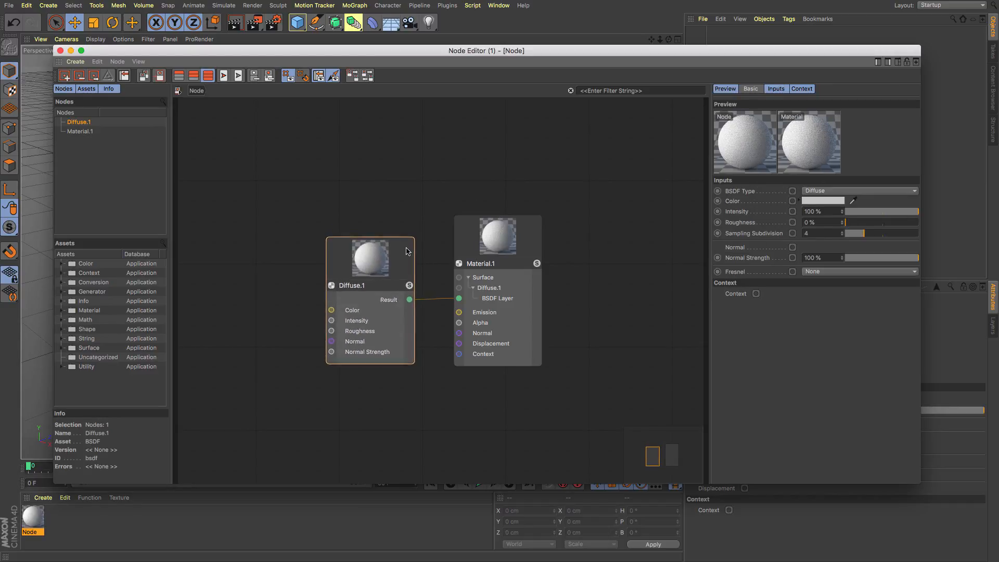
Reposition Diffuse.1 above and left of Material.1, keeping its surface connection.
click(369, 258)
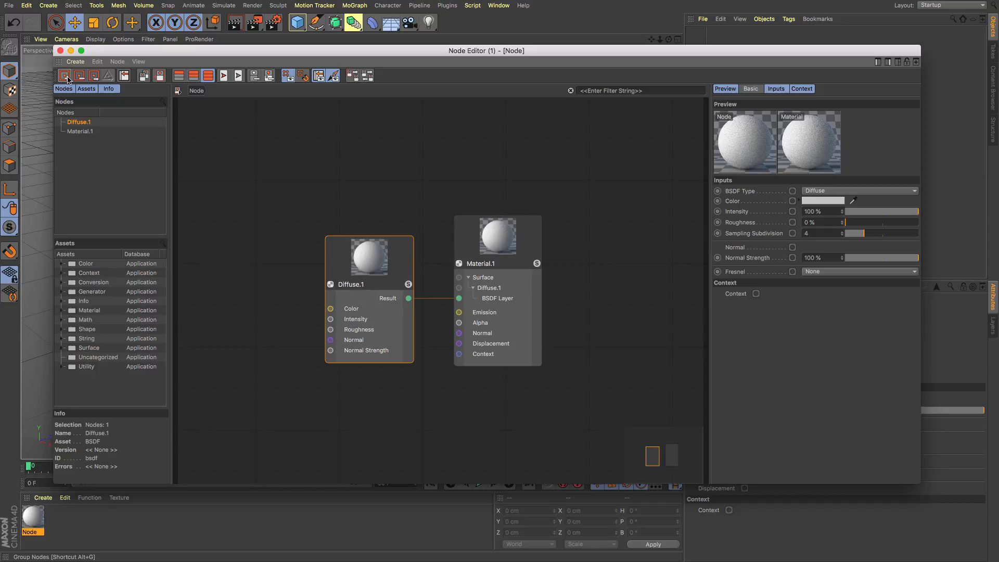
mouse_move(79, 76)
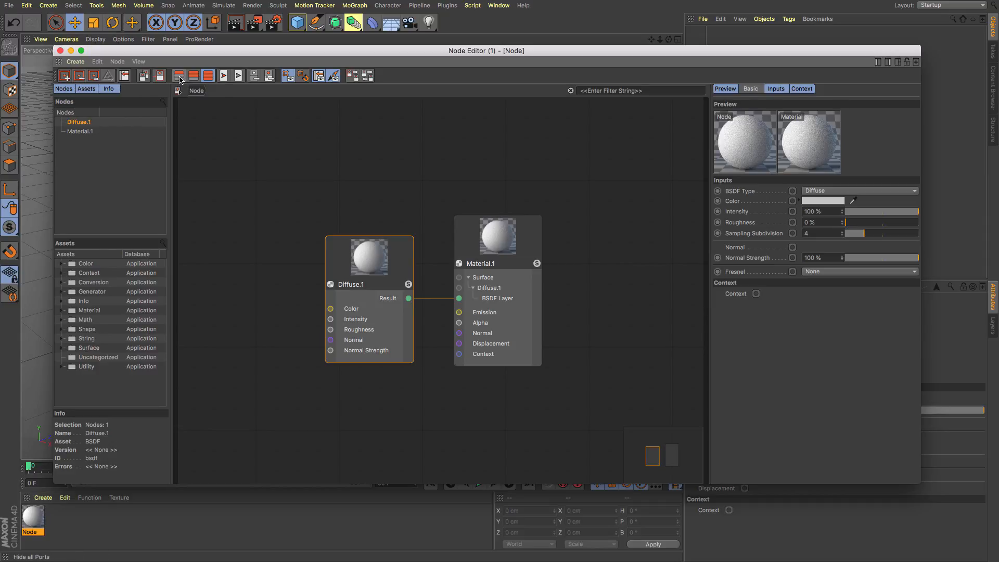
click(192, 75)
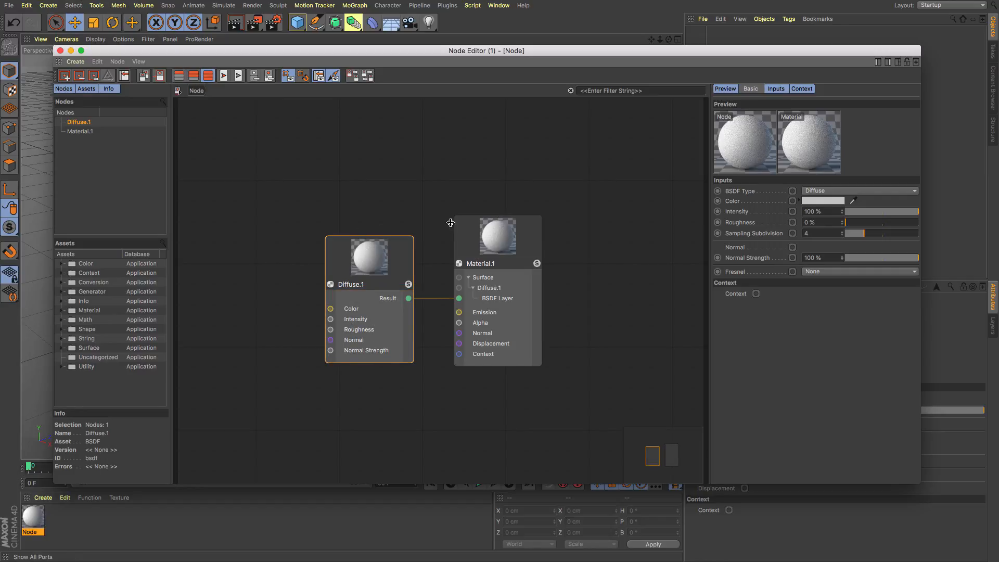
mouse_move(581, 205)
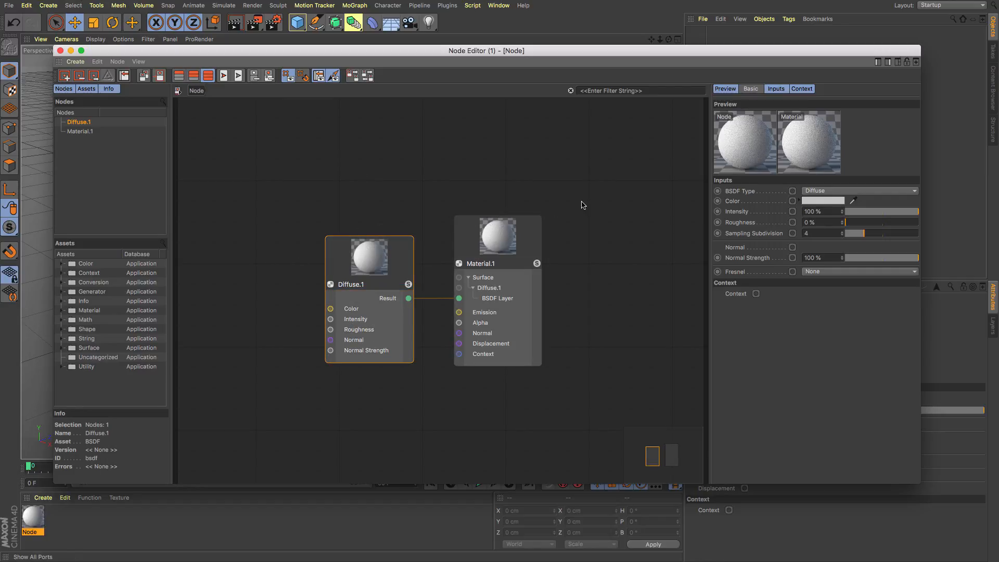
mouse_move(321, 226)
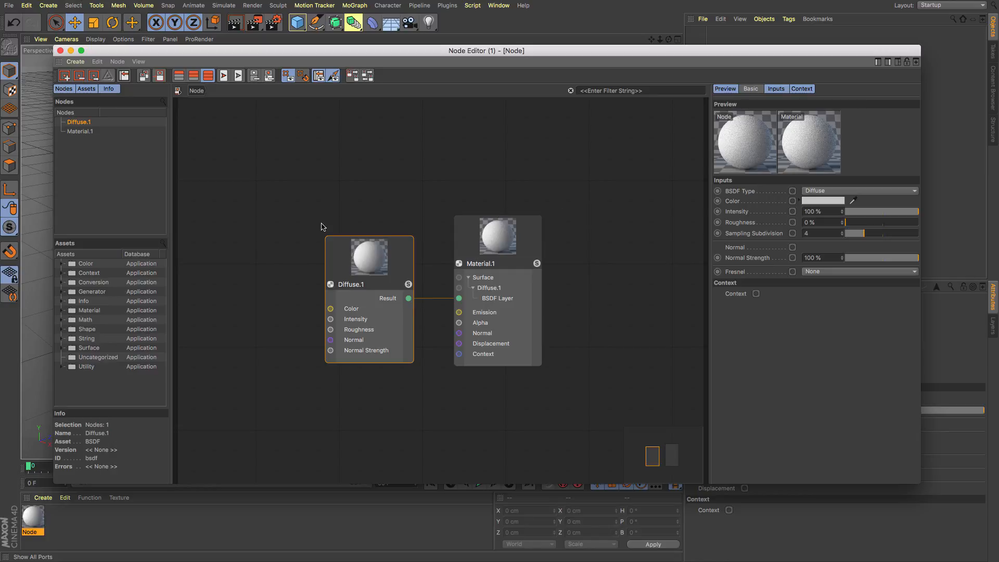
mouse_move(324, 227)
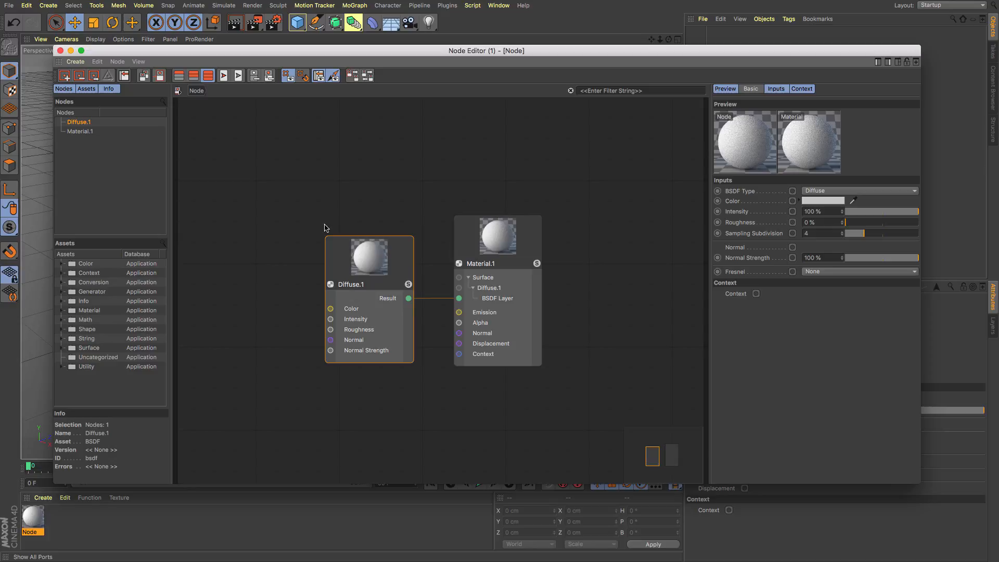
mouse_move(283, 358)
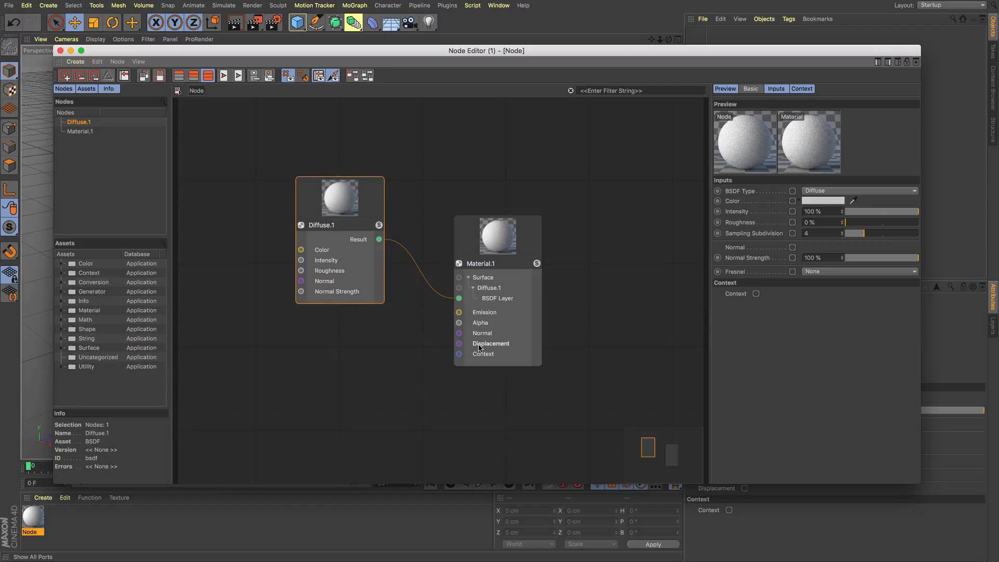
Add a Checkerboard generator node and wire its Result into Material.1's Alpha.
click(62, 263)
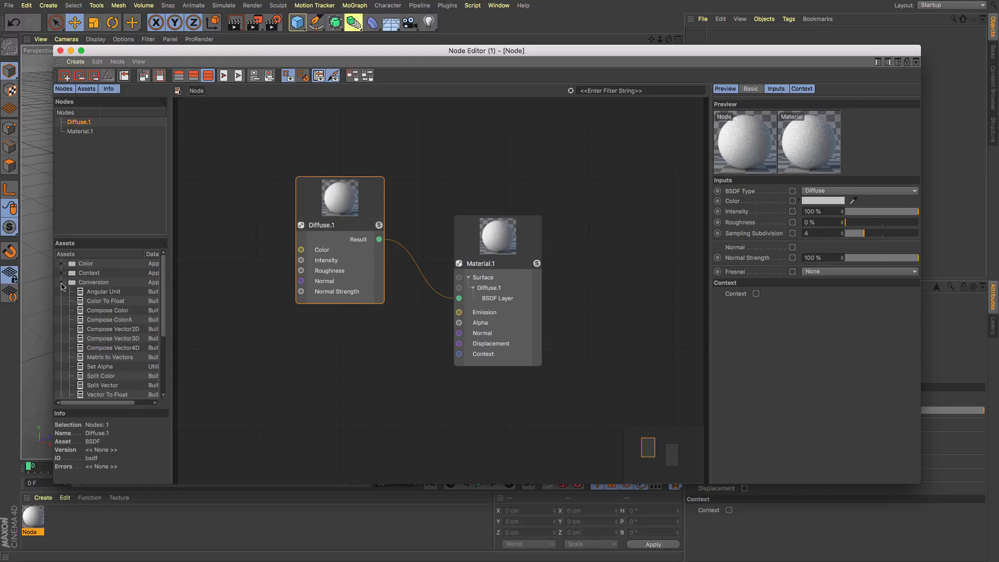
click(62, 282)
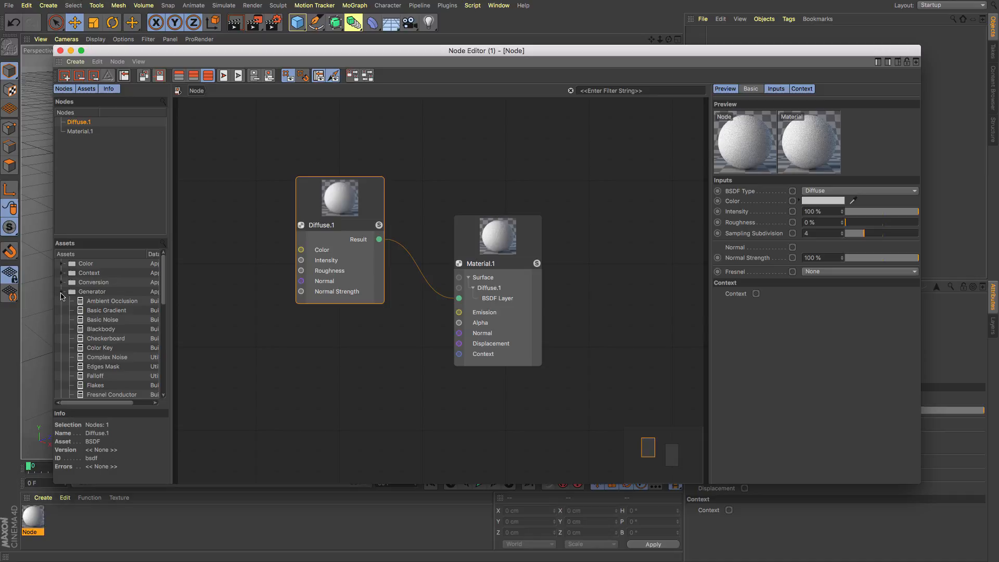
mouse_move(235, 352)
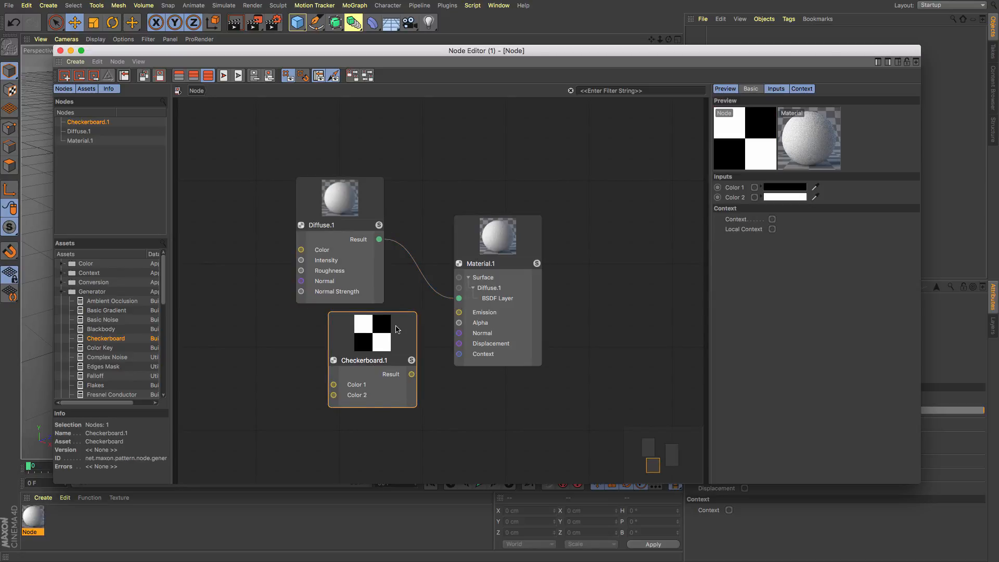
drag(395, 330, 377, 356)
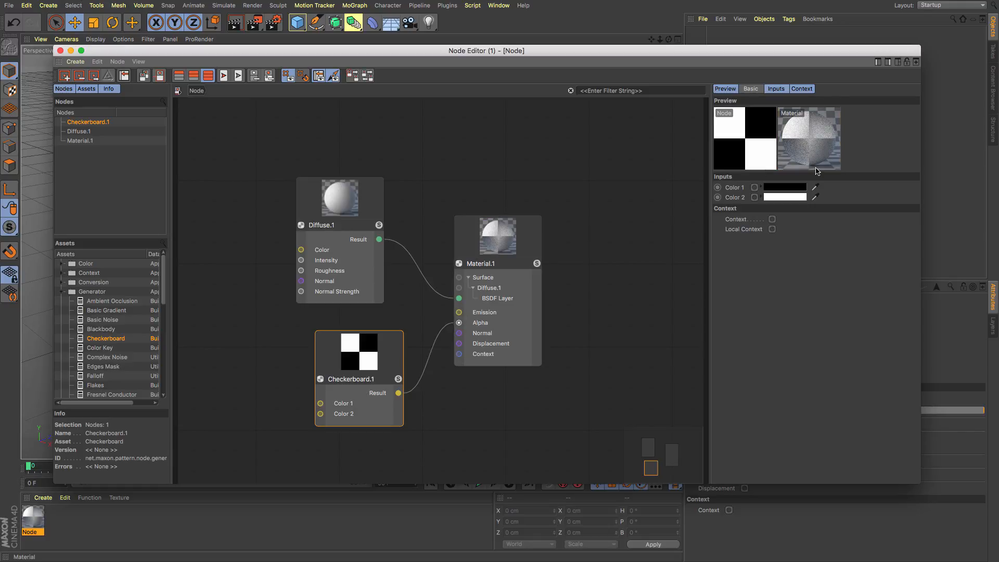
mouse_move(819, 124)
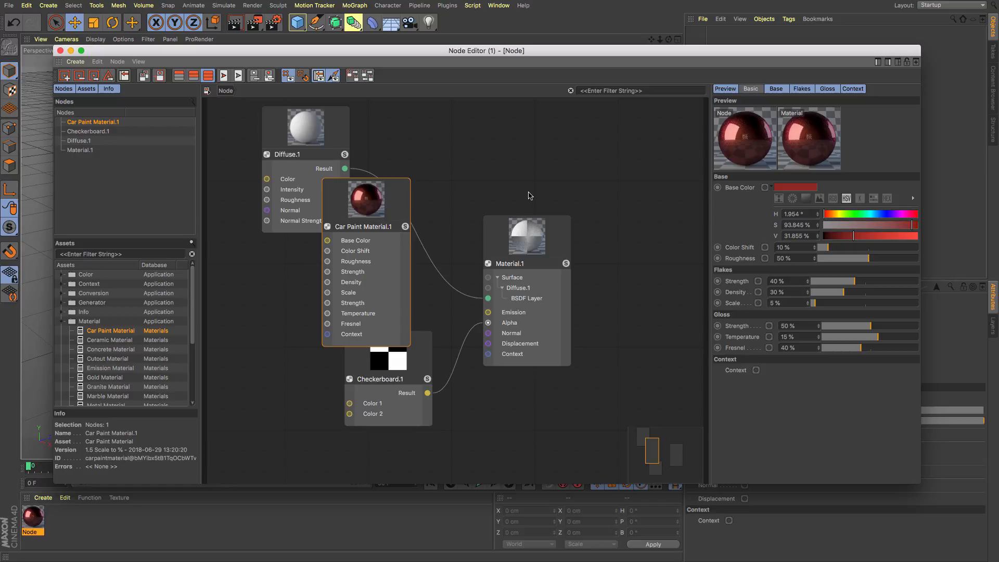
mouse_move(764, 161)
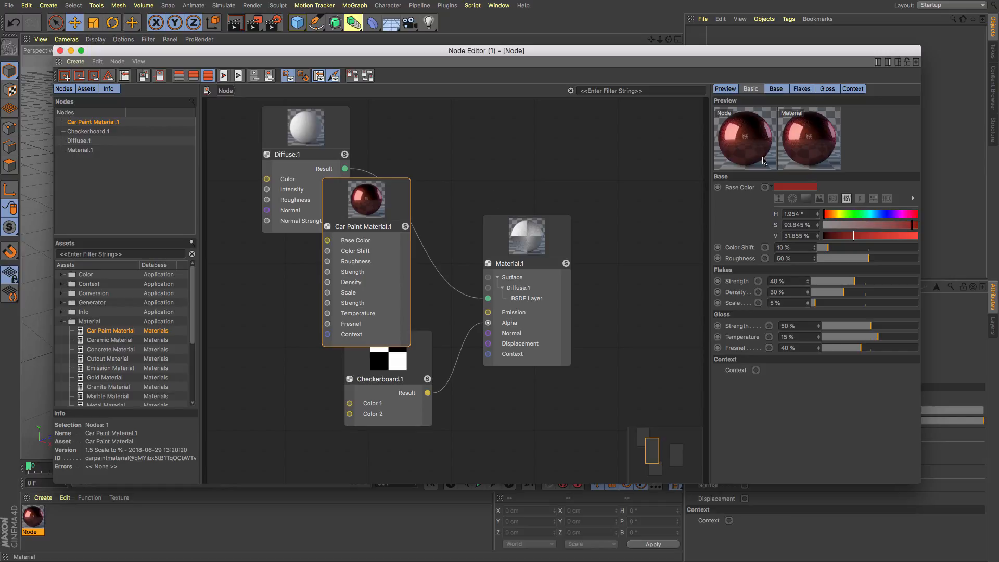
mouse_move(749, 128)
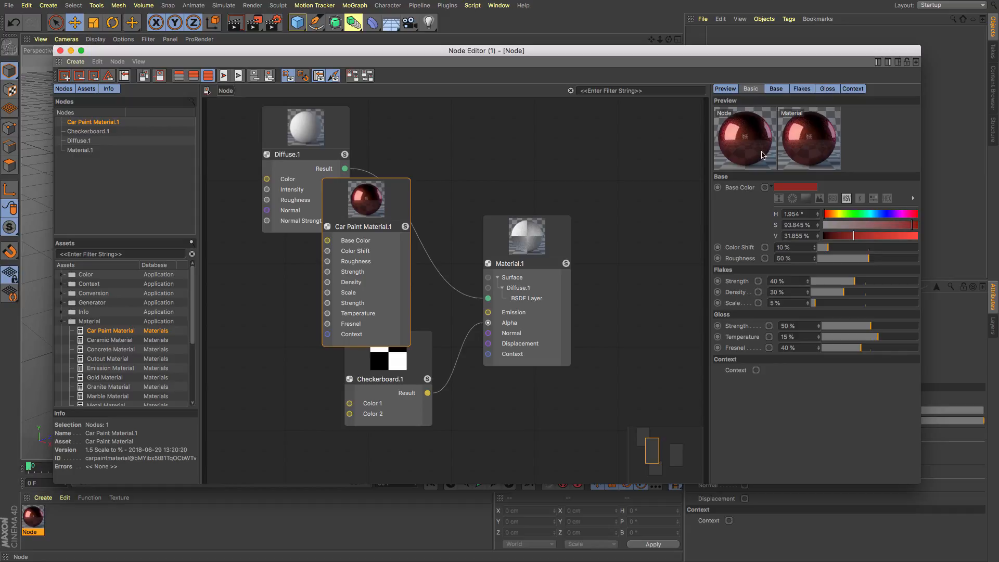
mouse_move(729, 164)
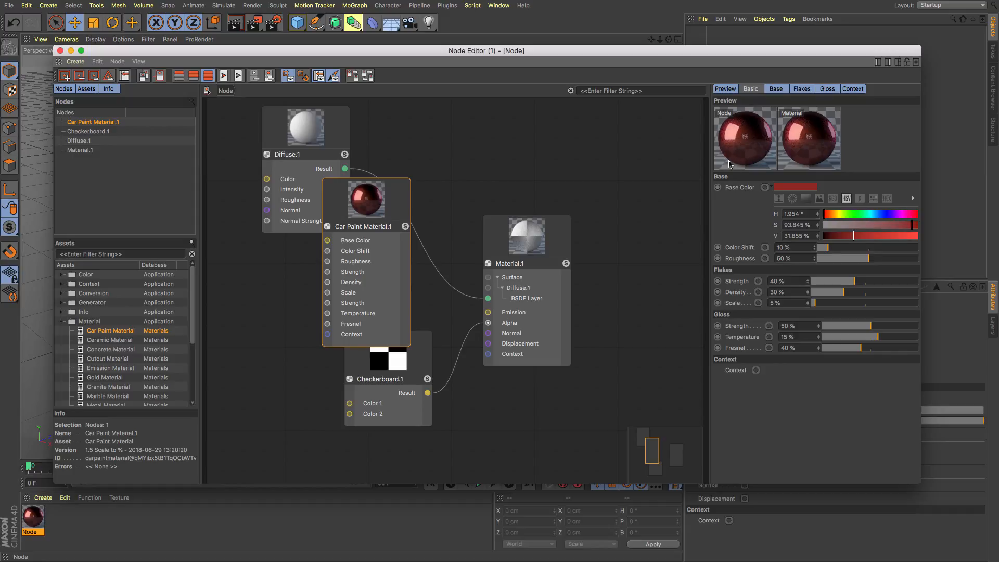
Drag a Car Paint Material node into the node graph.
drag(365, 201, 300, 307)
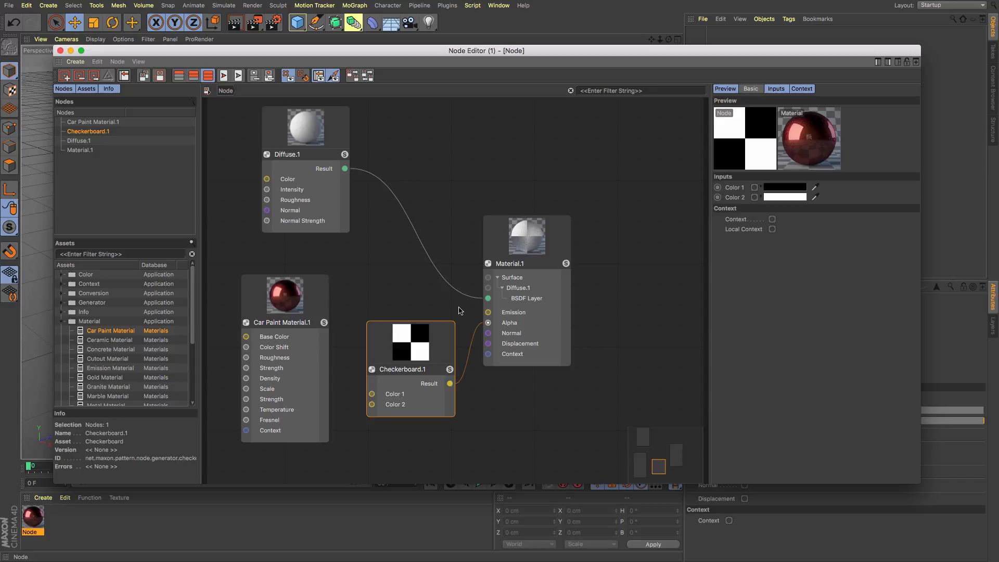
Close the Node Editor.
click(526, 239)
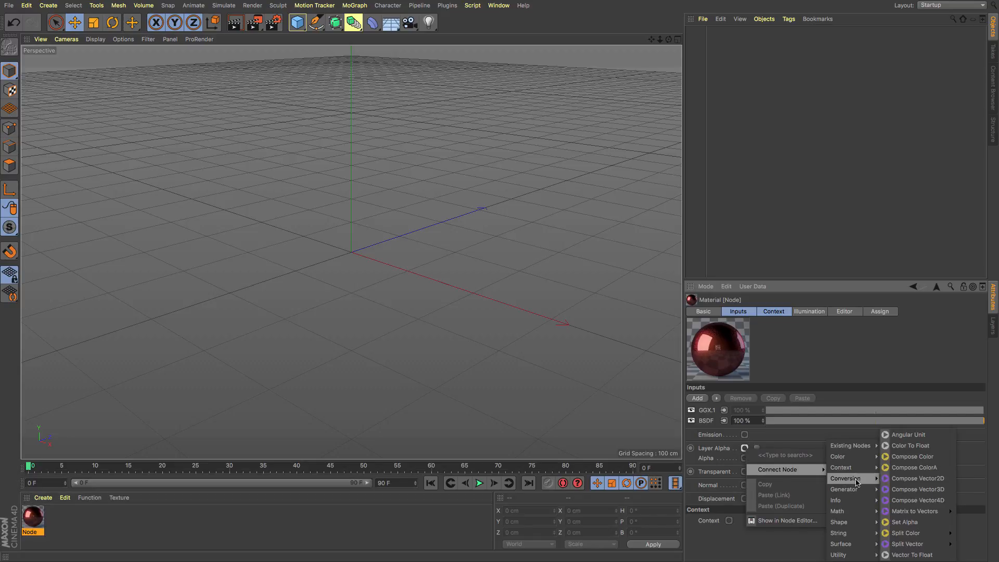
mouse_move(845, 488)
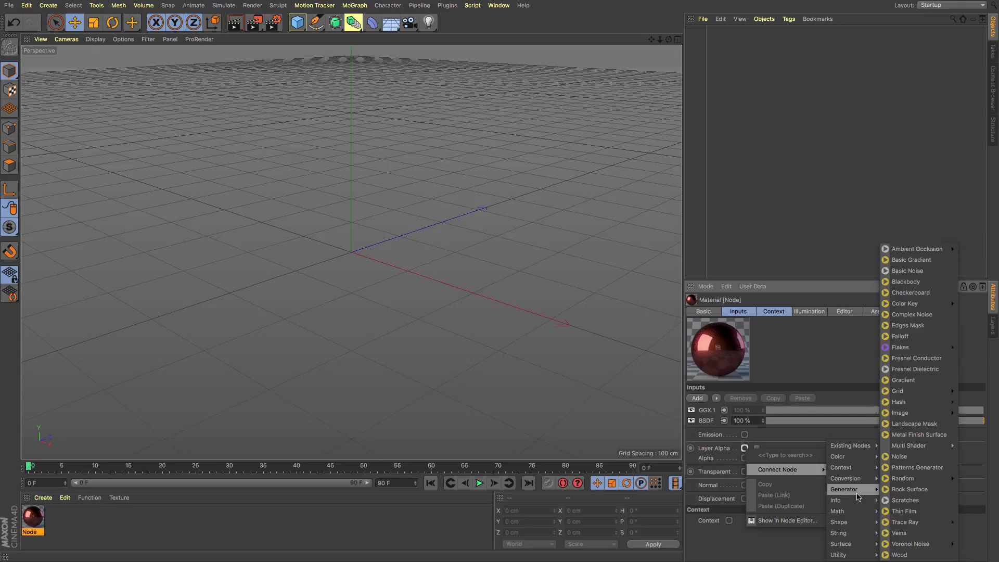
mouse_move(914, 544)
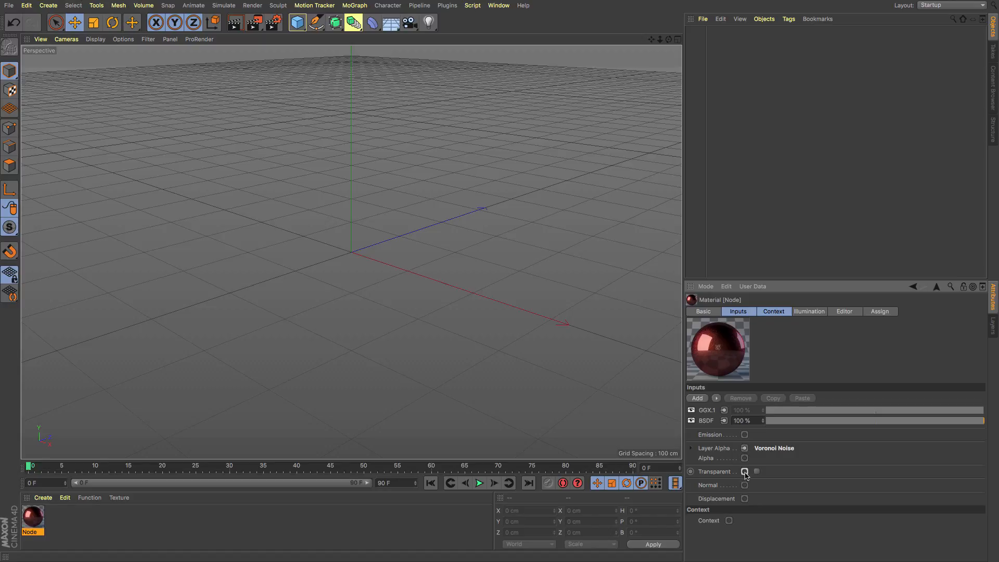
mouse_move(745, 498)
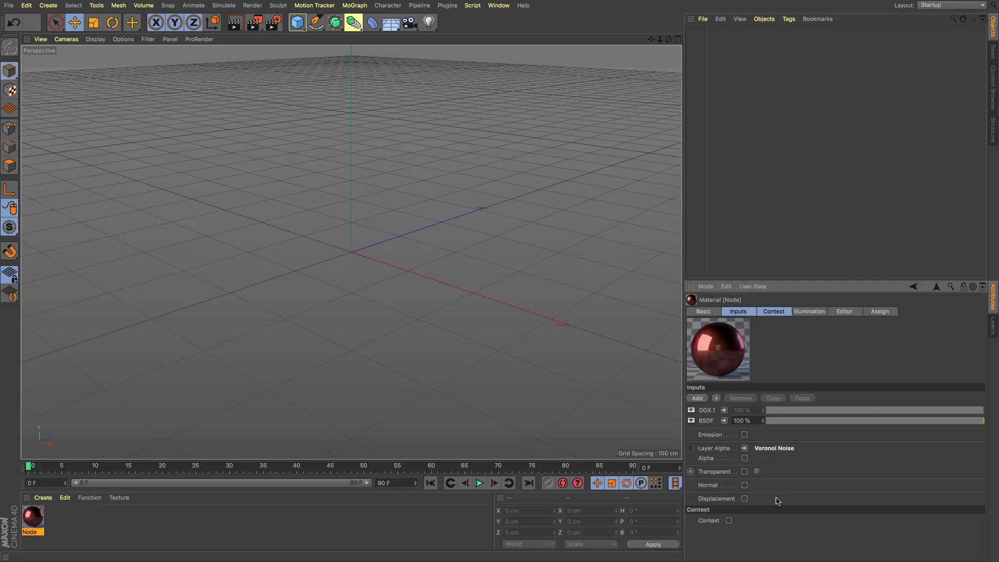
mouse_move(779, 501)
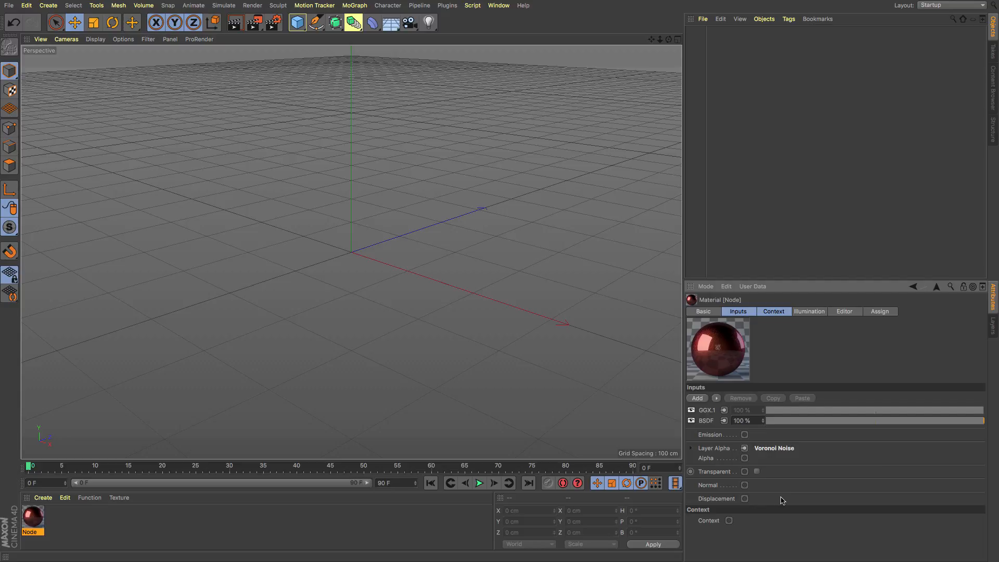
mouse_move(196, 528)
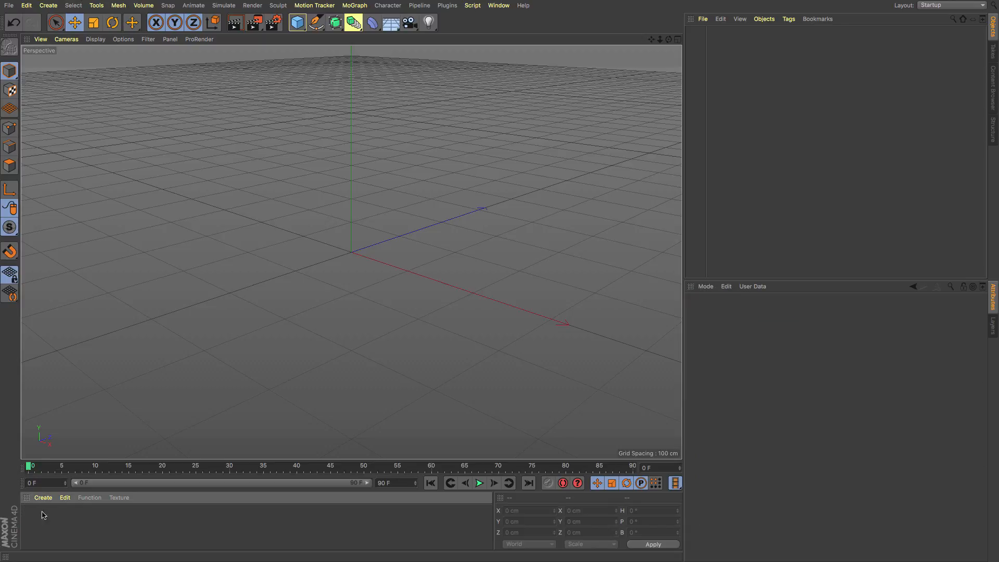
Create a new Uber material, open its editor, and enable the Coating layer beside Reflection.
click(42, 497)
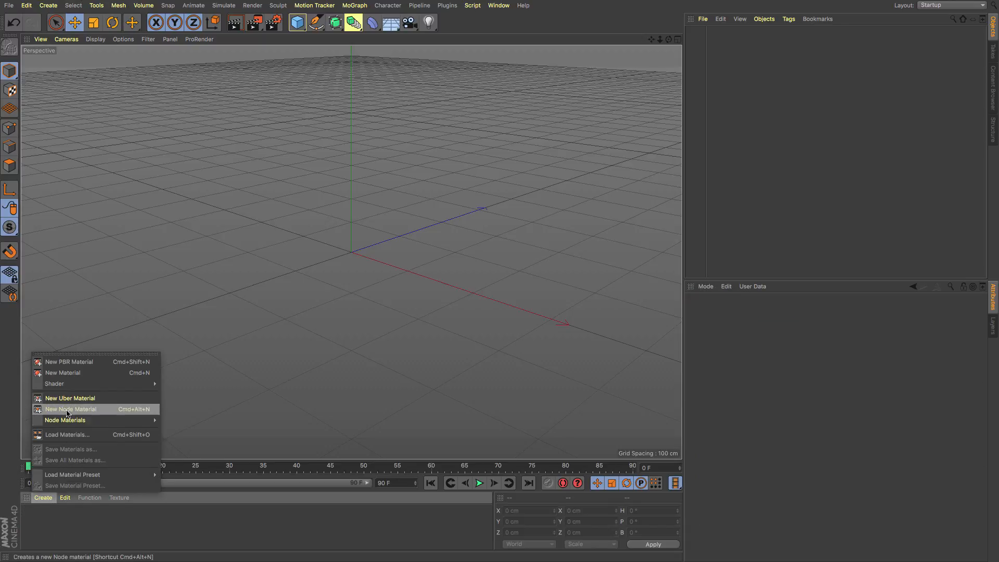
mouse_move(70, 397)
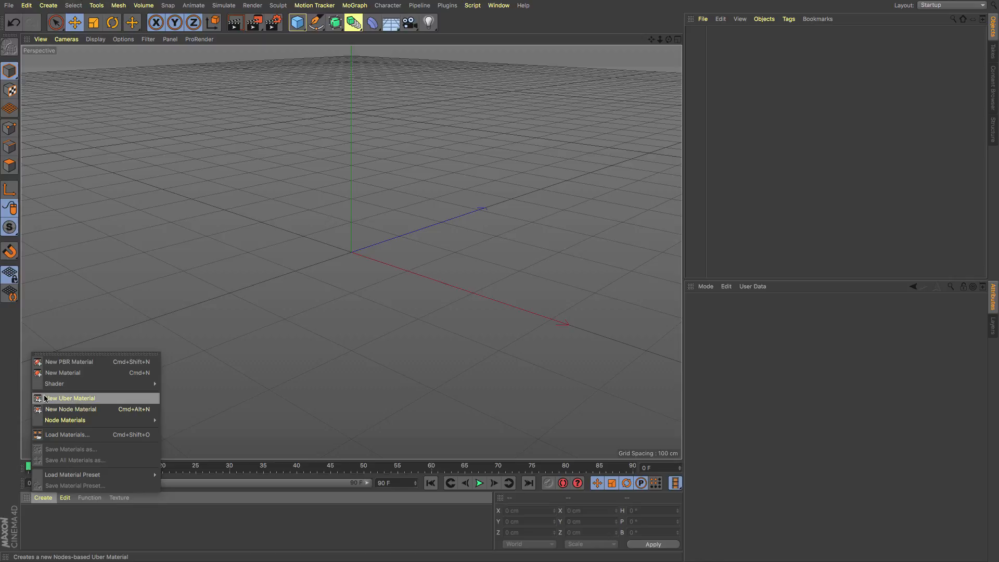
mouse_move(91, 401)
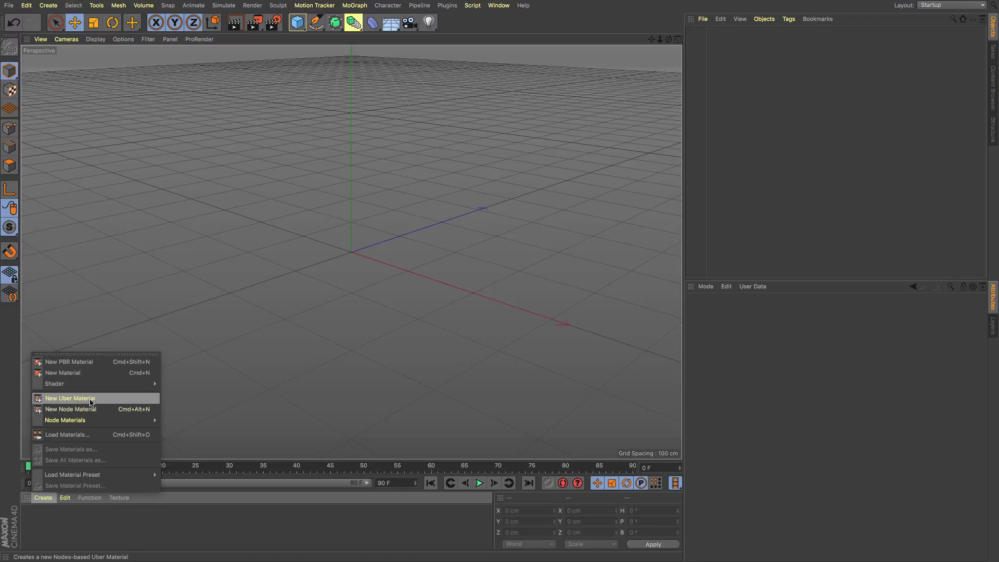
click(70, 398)
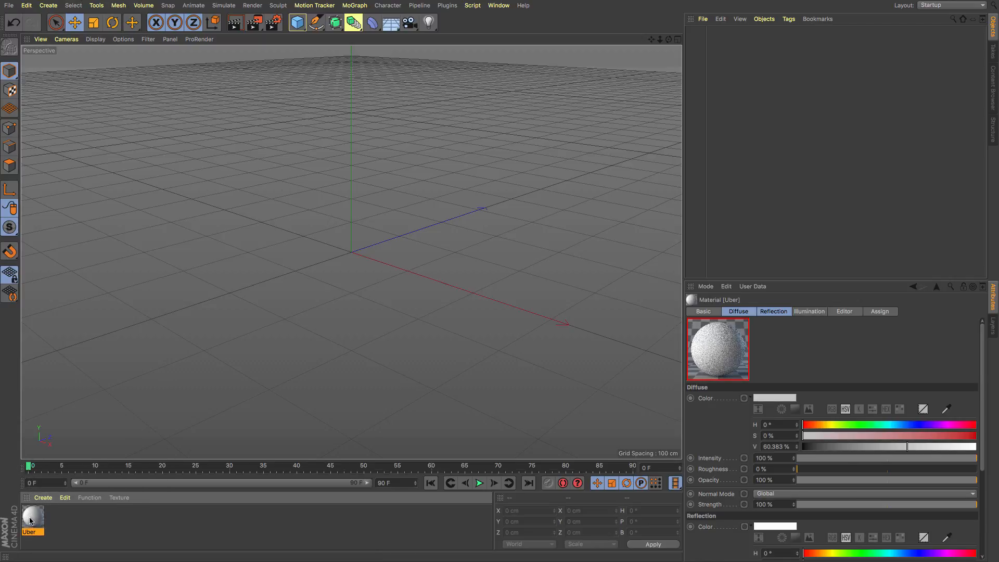
double_click(32, 516)
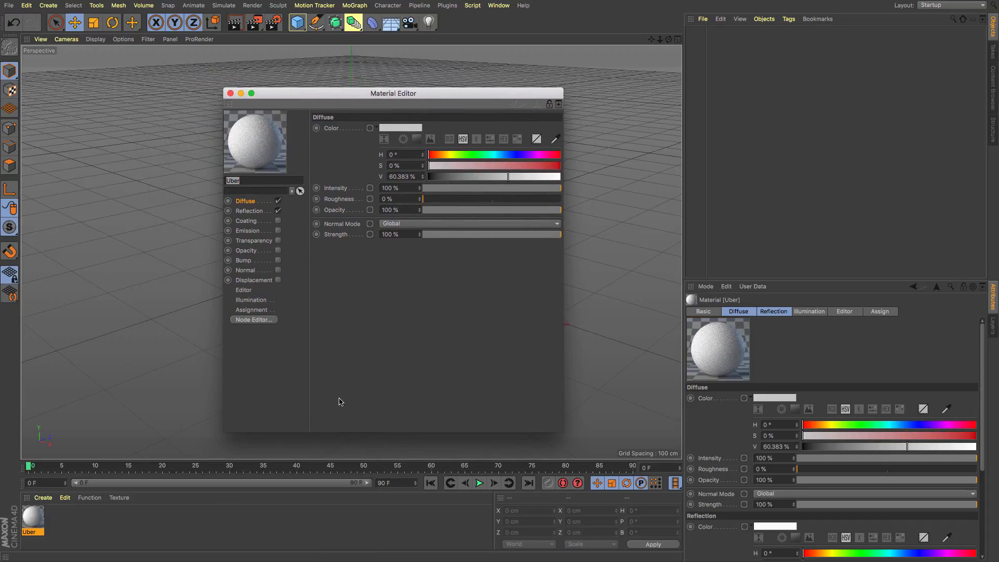
mouse_move(548, 385)
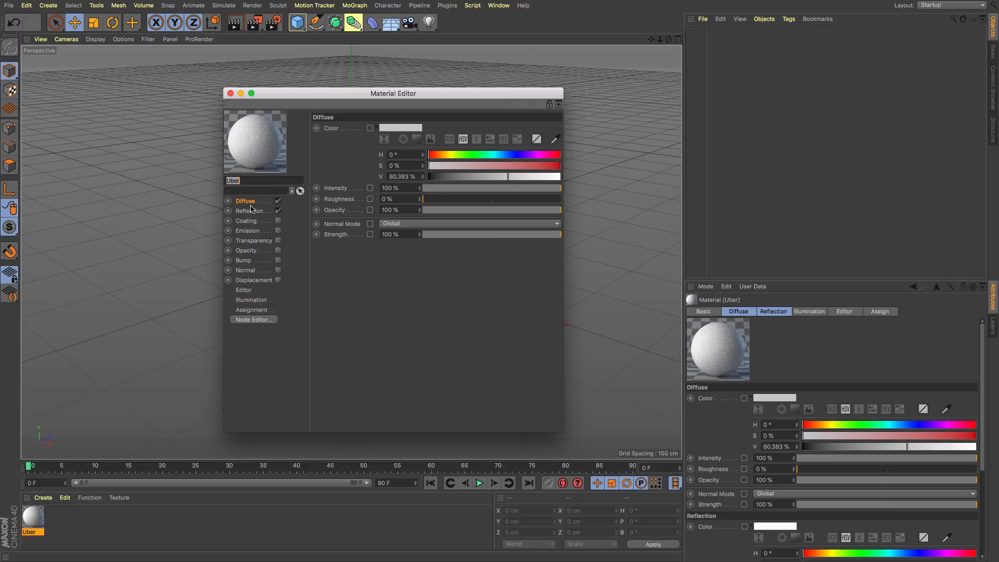
click(249, 211)
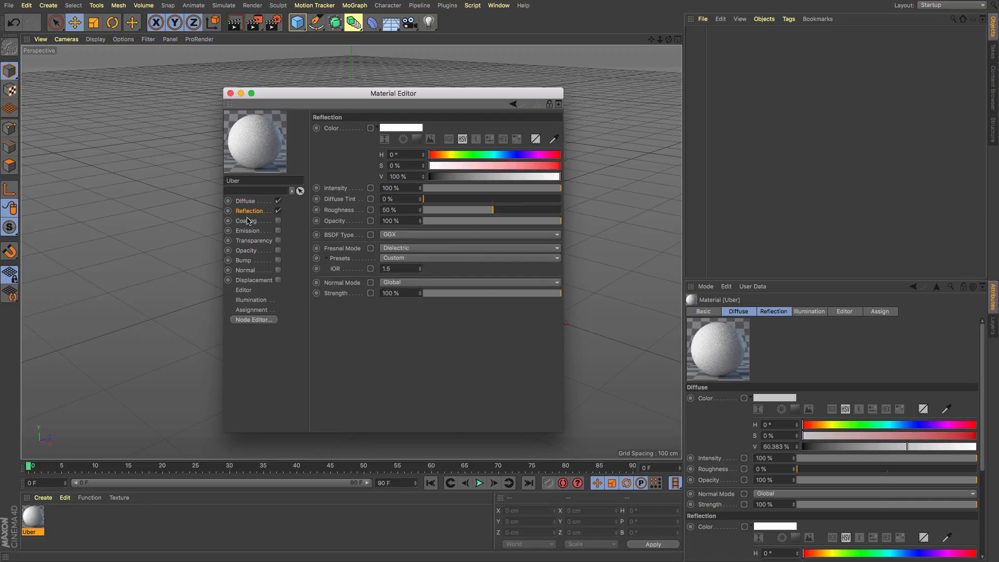
click(246, 220)
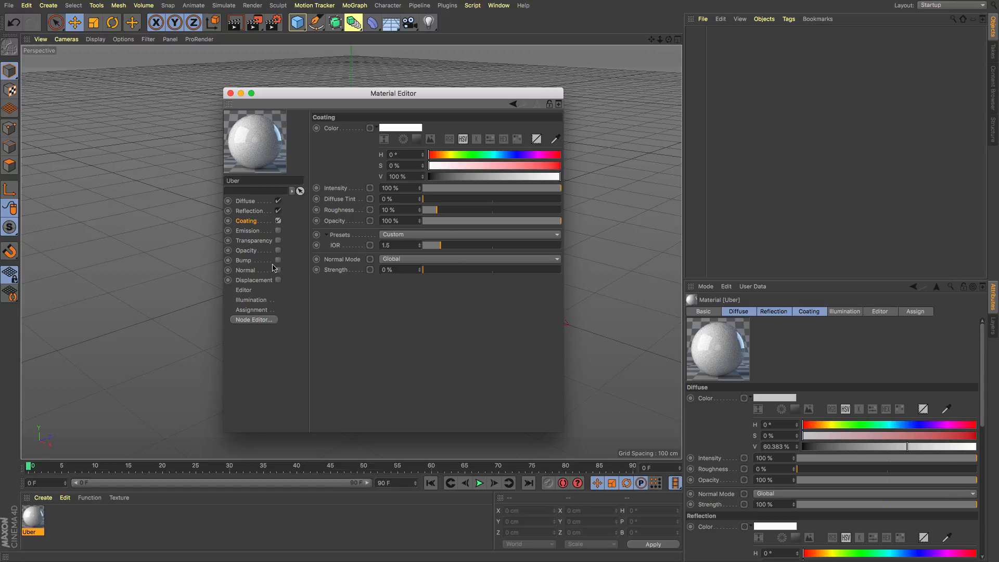
mouse_move(281, 292)
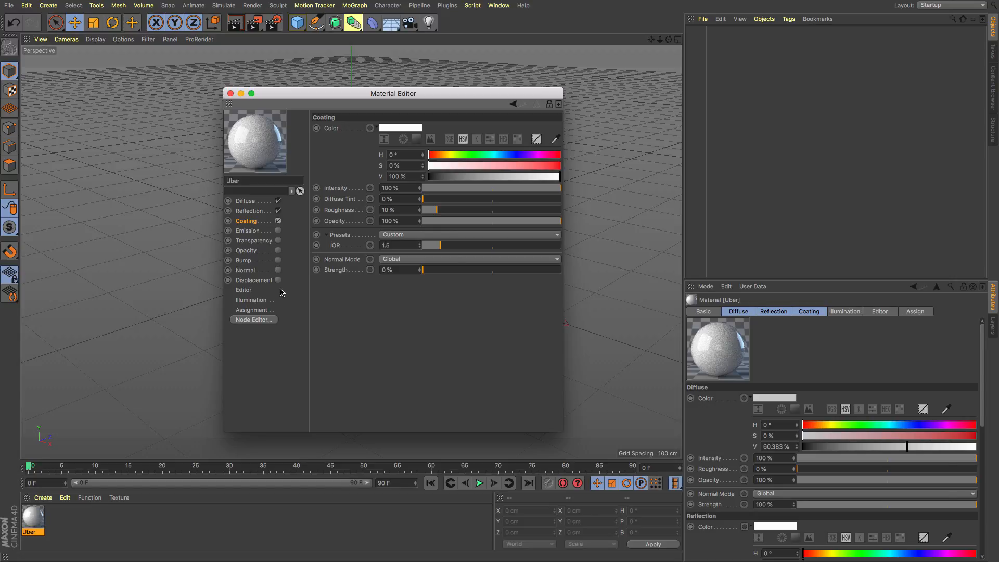
mouse_move(264, 236)
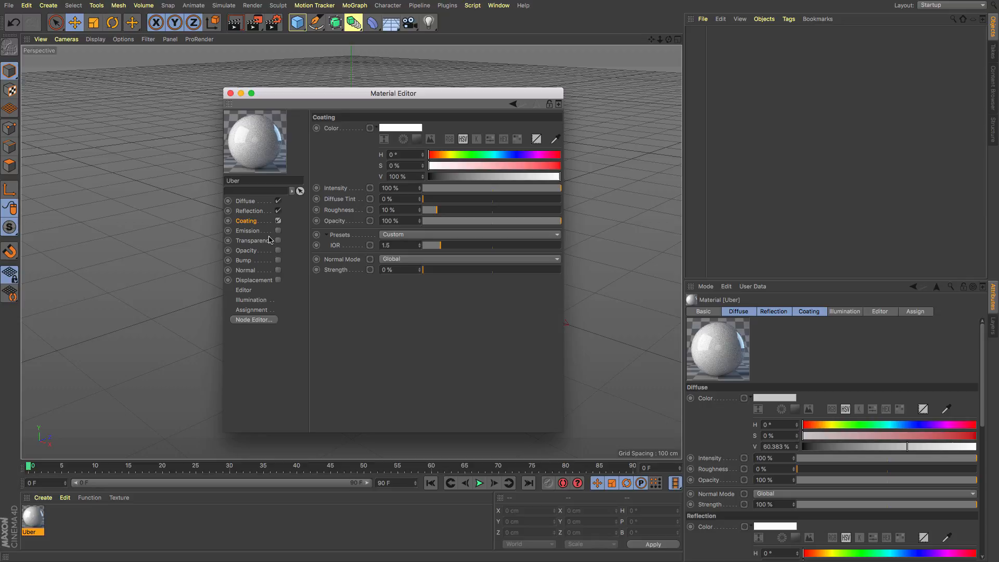
mouse_move(259, 249)
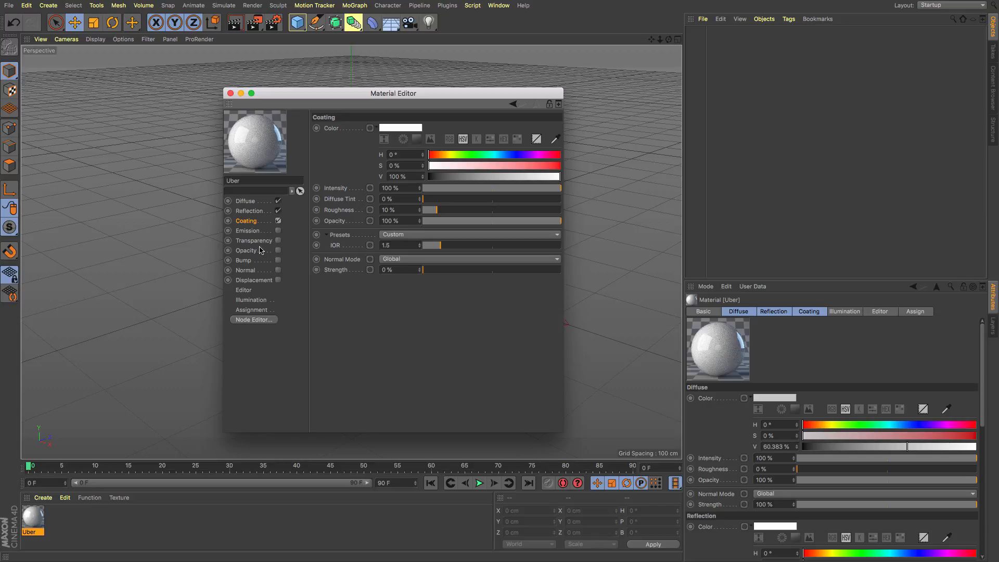
mouse_move(346, 167)
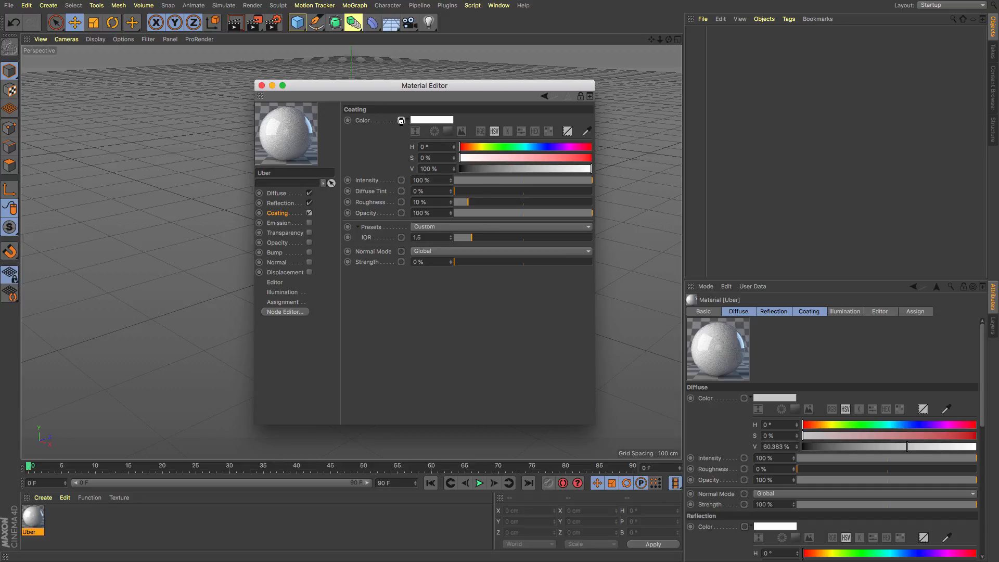
Load C4D_Logo.png from Desktop > Training as the coating colour texture.
click(401, 120)
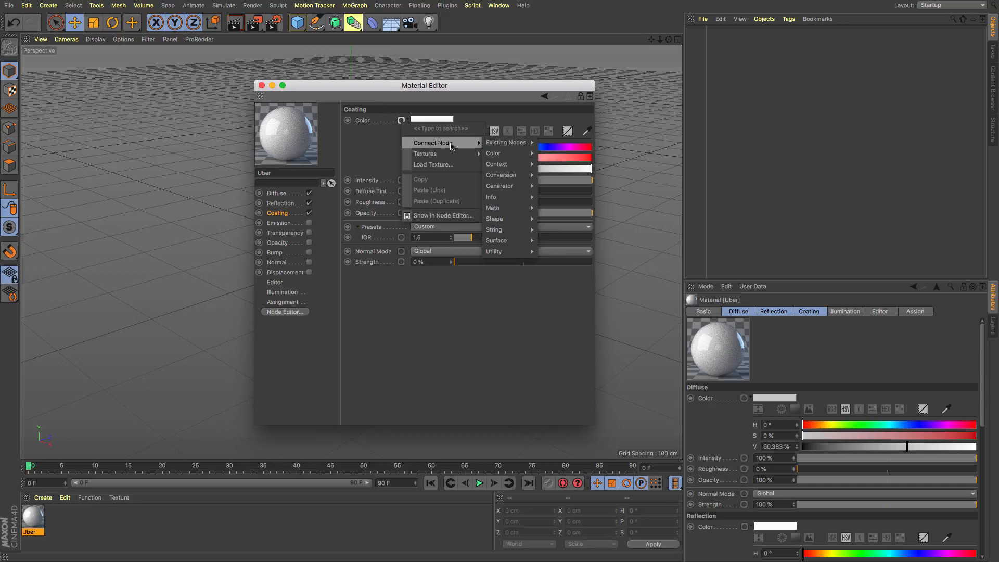
mouse_move(506, 142)
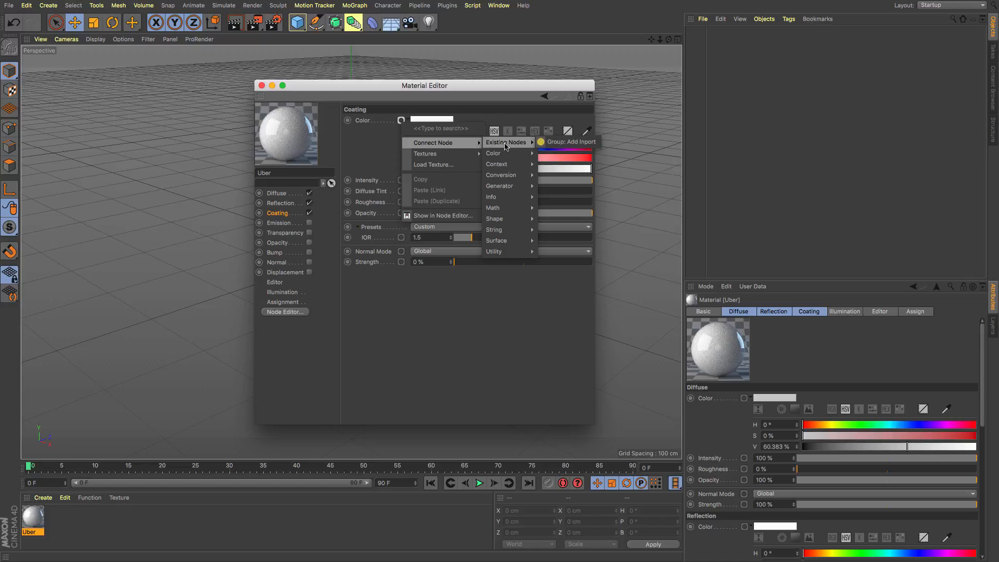
mouse_move(494, 153)
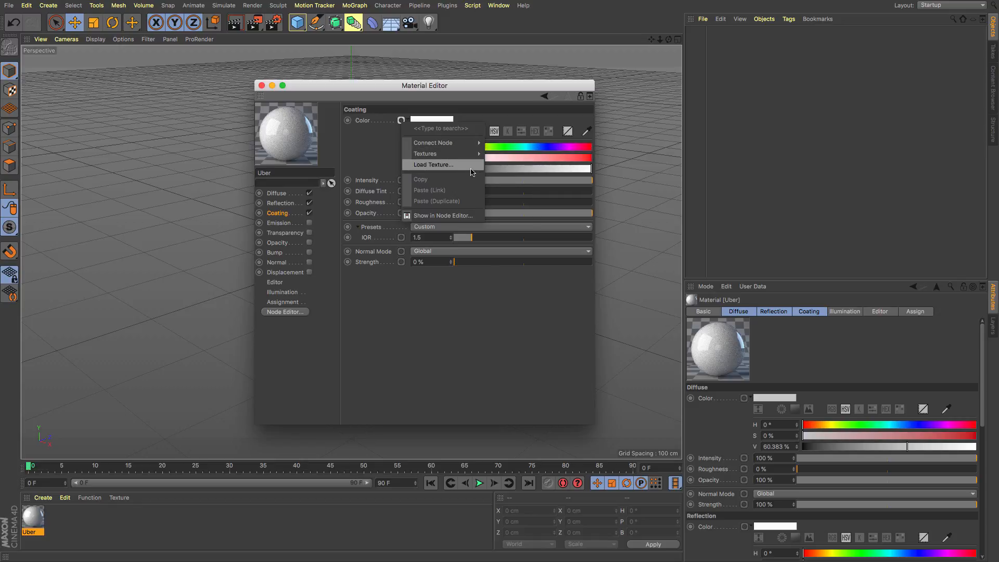
click(433, 164)
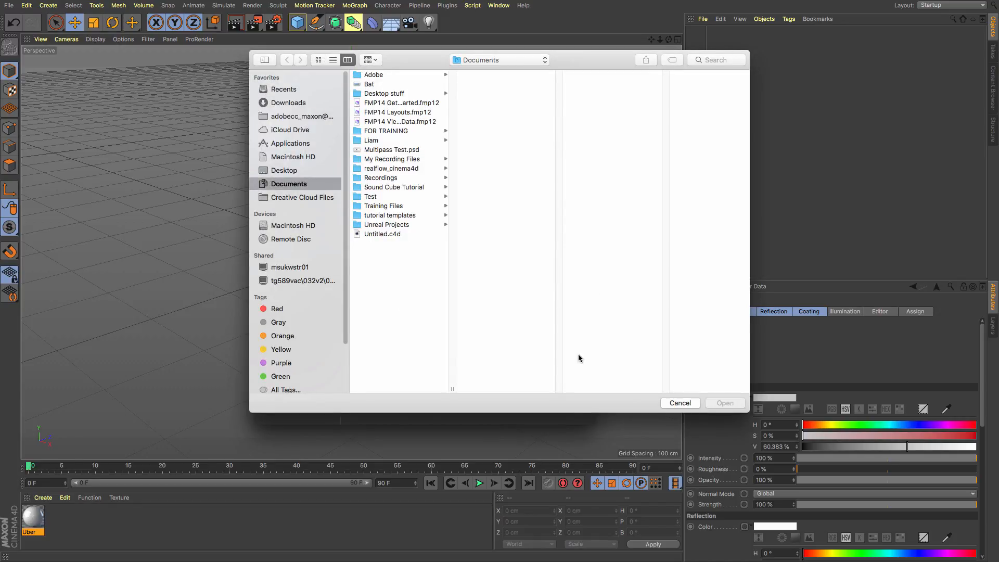
click(679, 403)
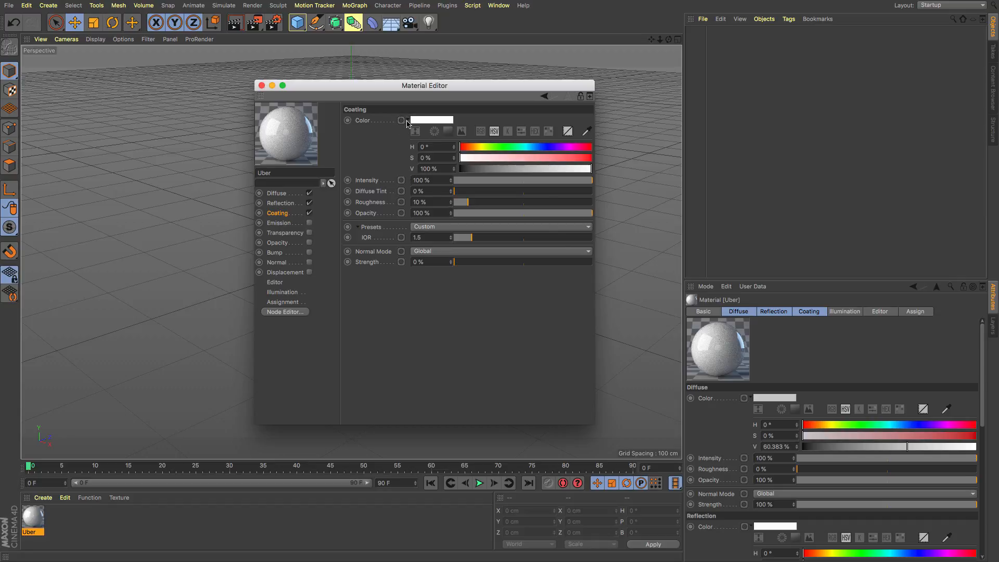
click(401, 120)
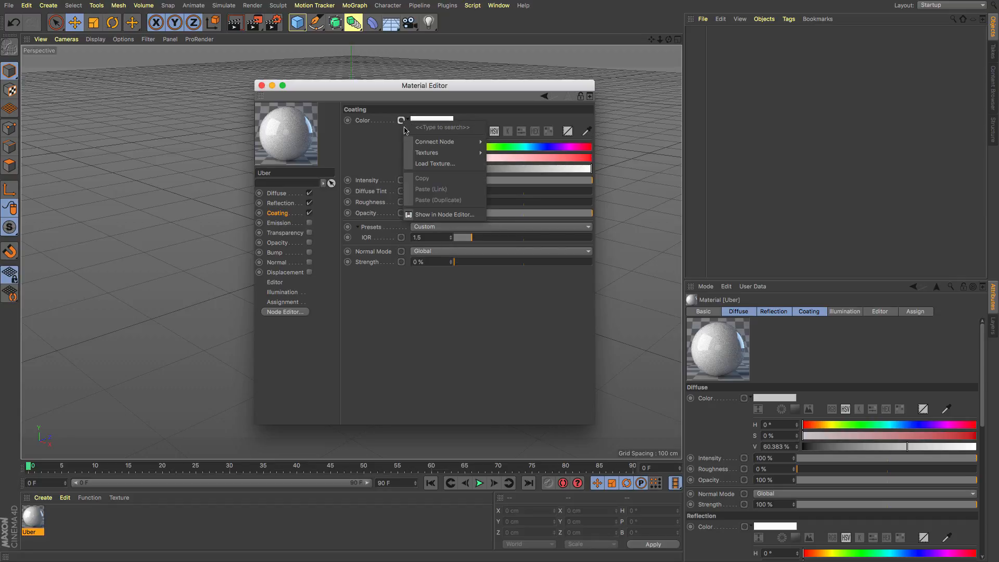
click(434, 164)
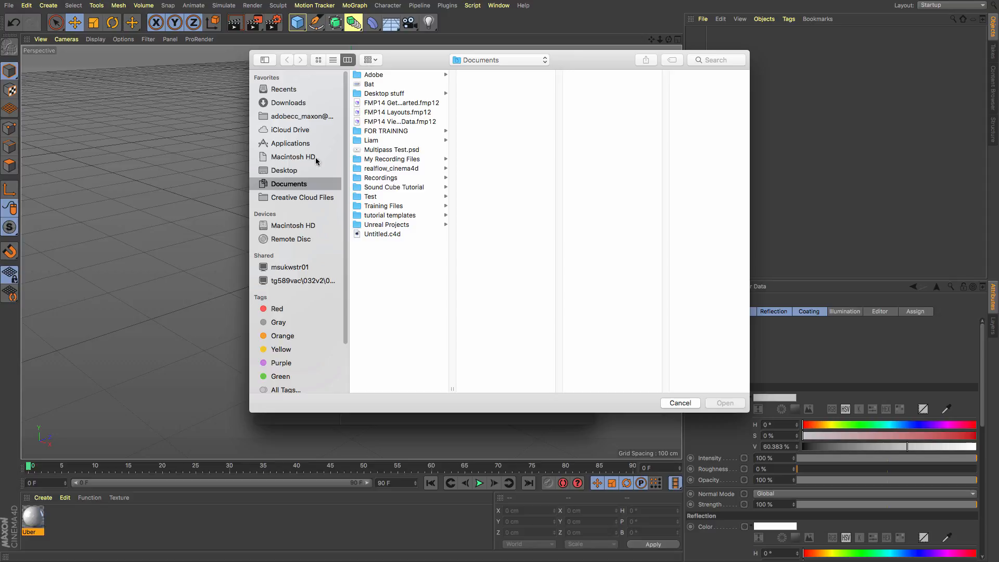
click(284, 171)
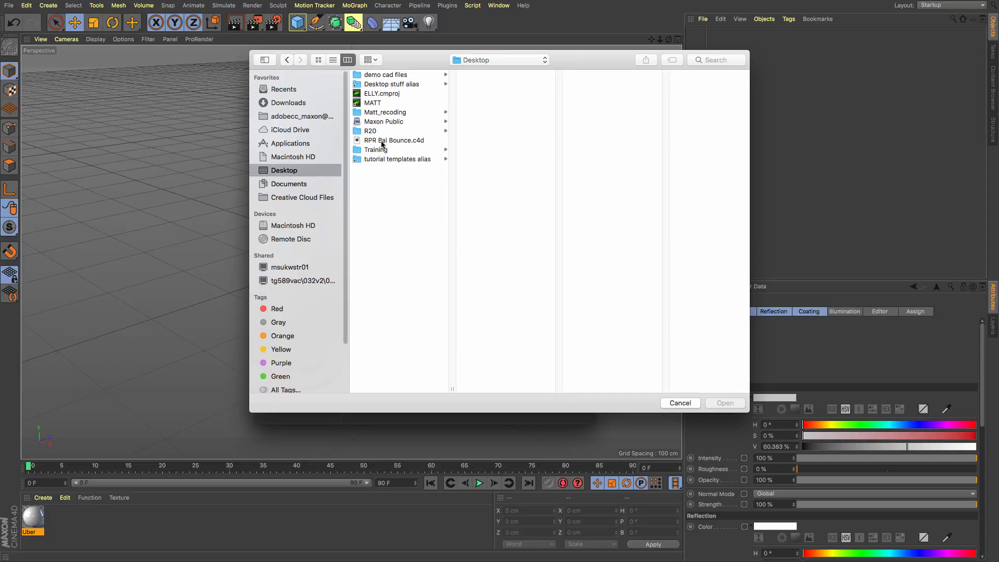
click(376, 150)
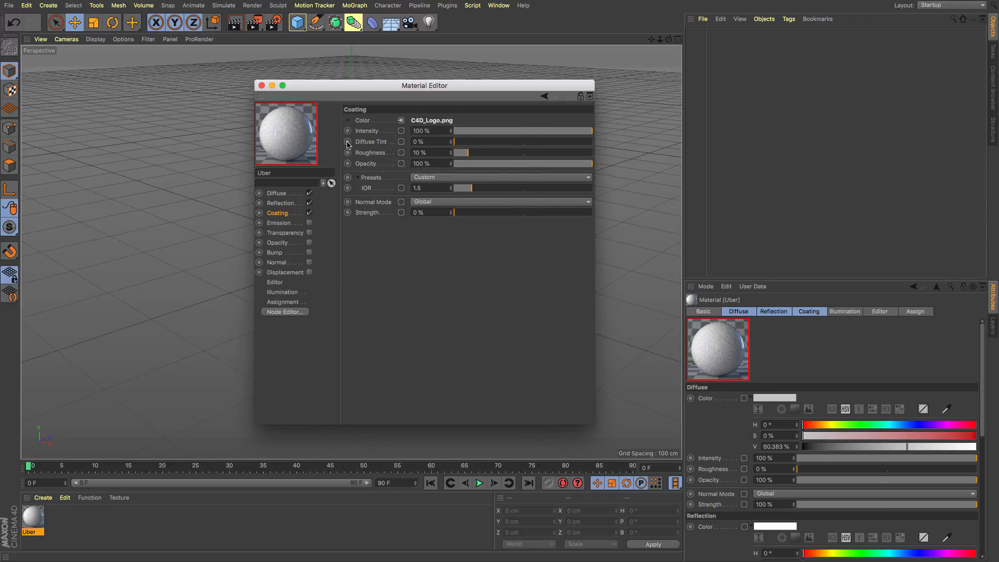
click(401, 120)
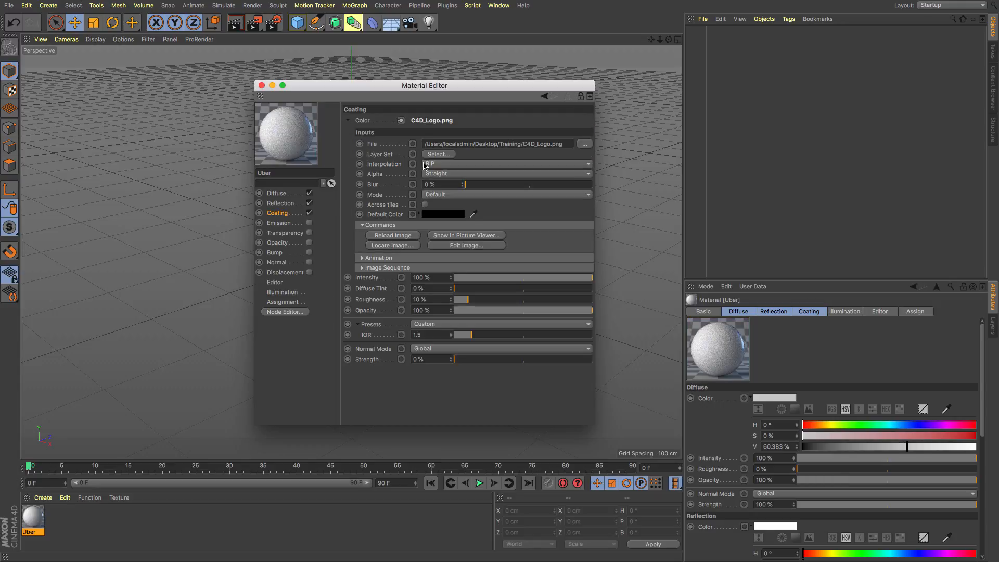
mouse_move(446, 184)
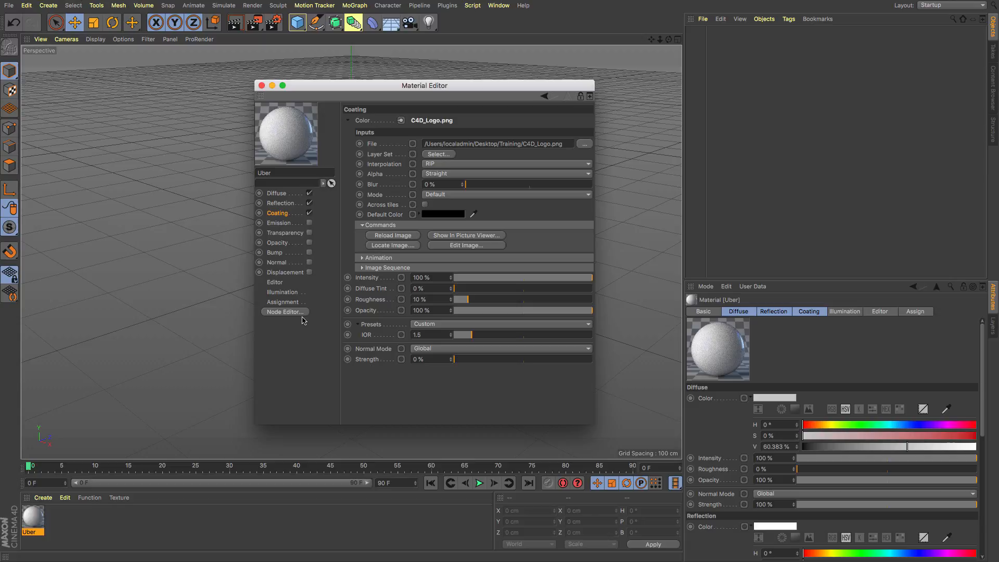
click(284, 311)
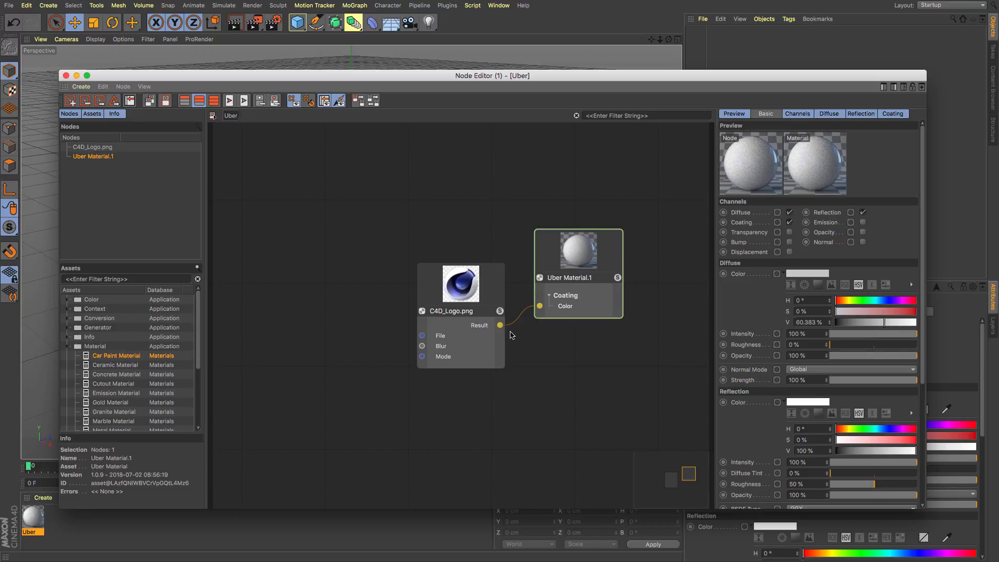
click(214, 101)
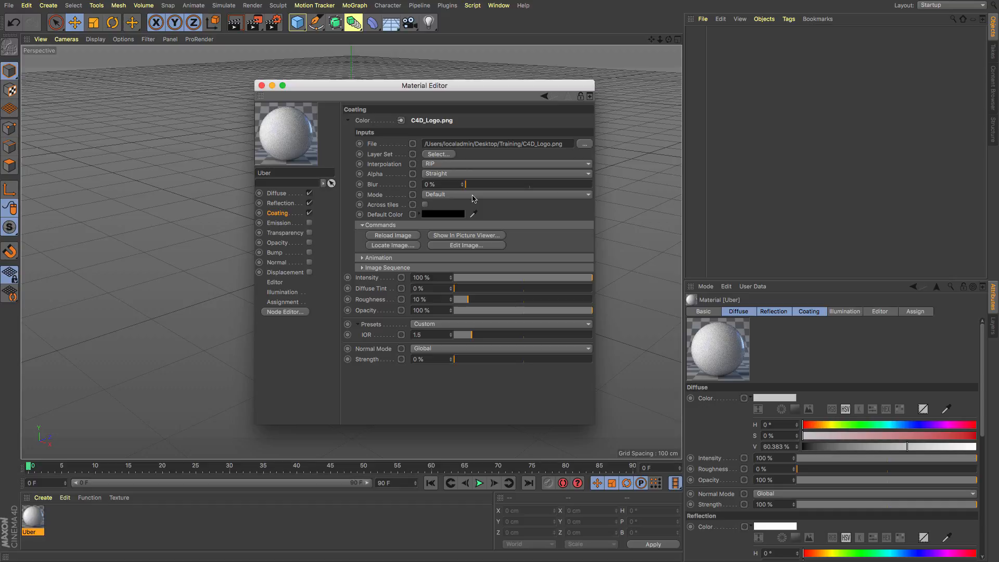
mouse_move(285, 256)
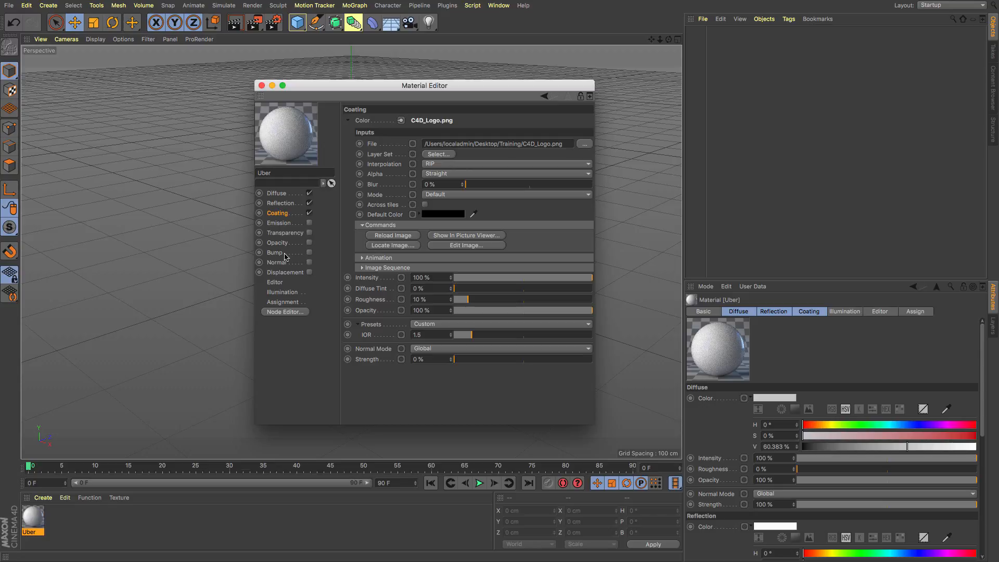
Enable Bump with a Perlin noise node on its Value, then open the node graph.
click(275, 252)
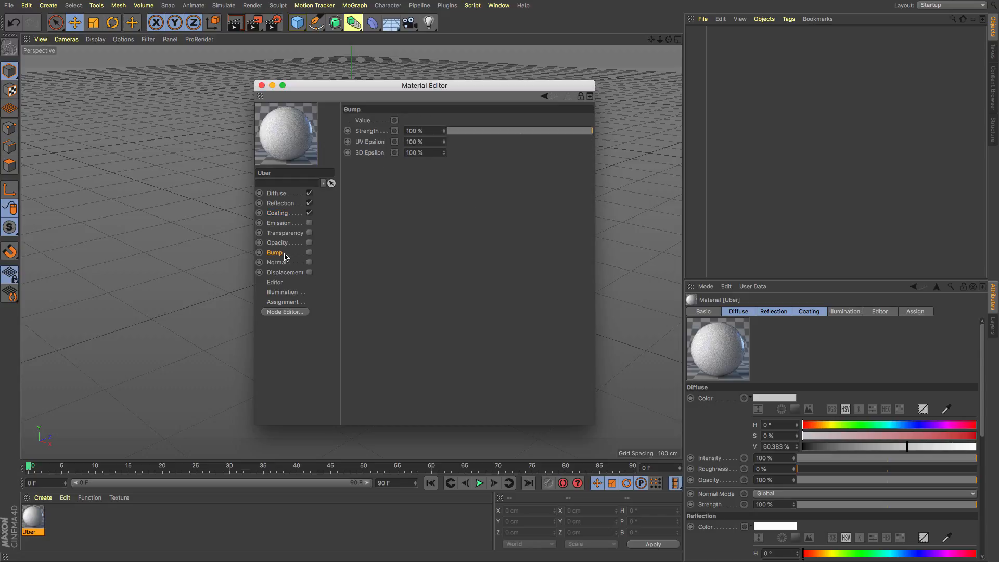
click(310, 253)
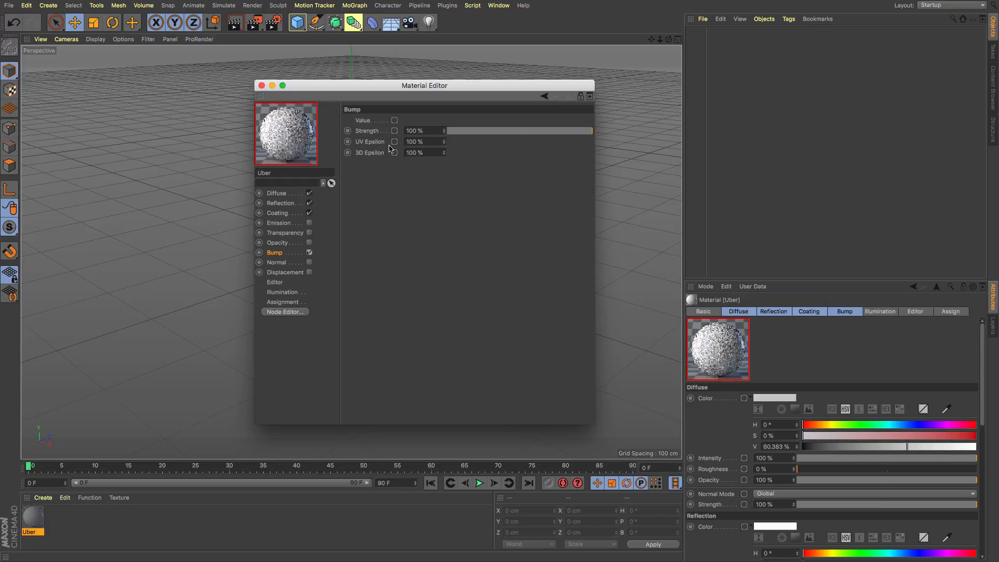
click(395, 120)
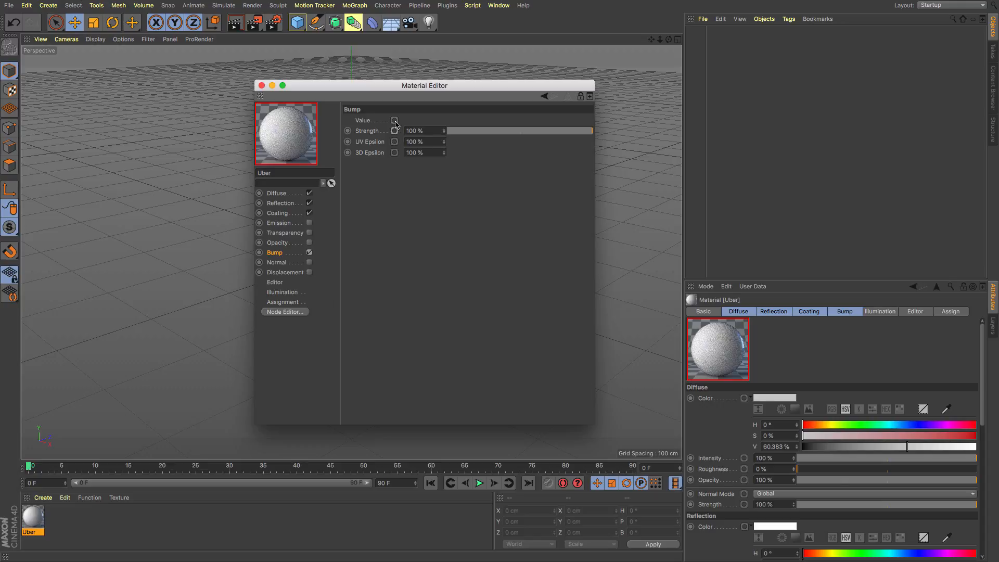
click(394, 120)
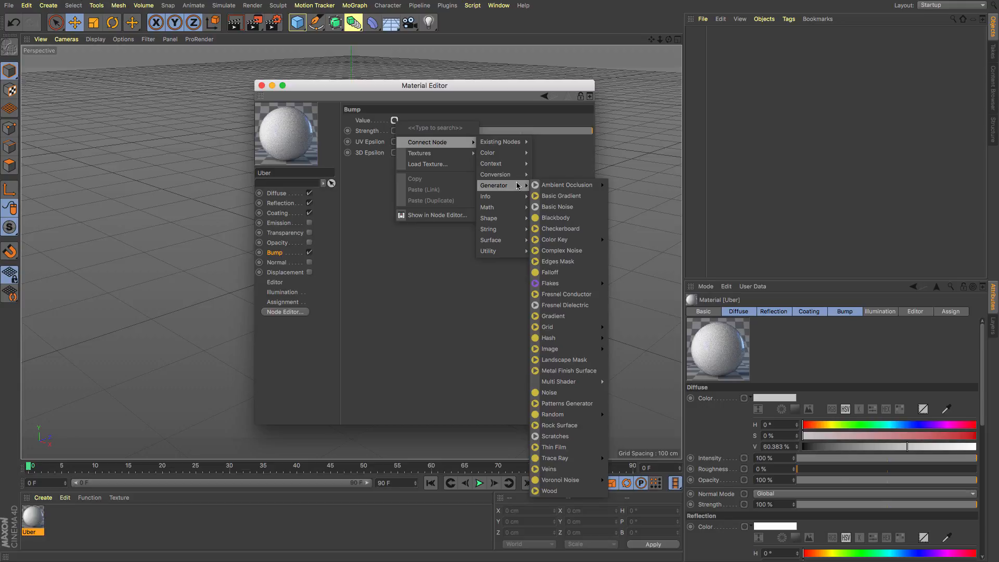
click(549, 392)
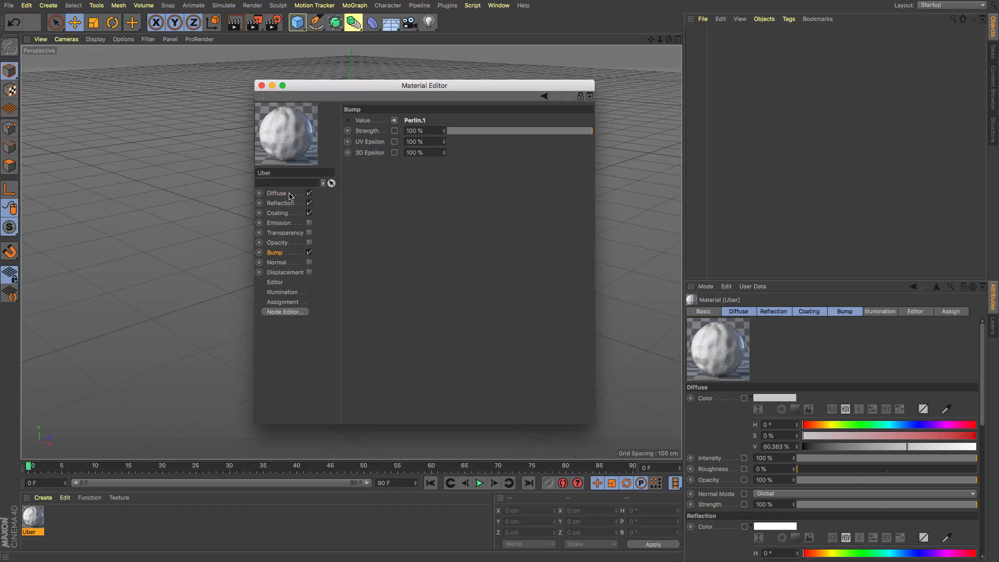
click(276, 193)
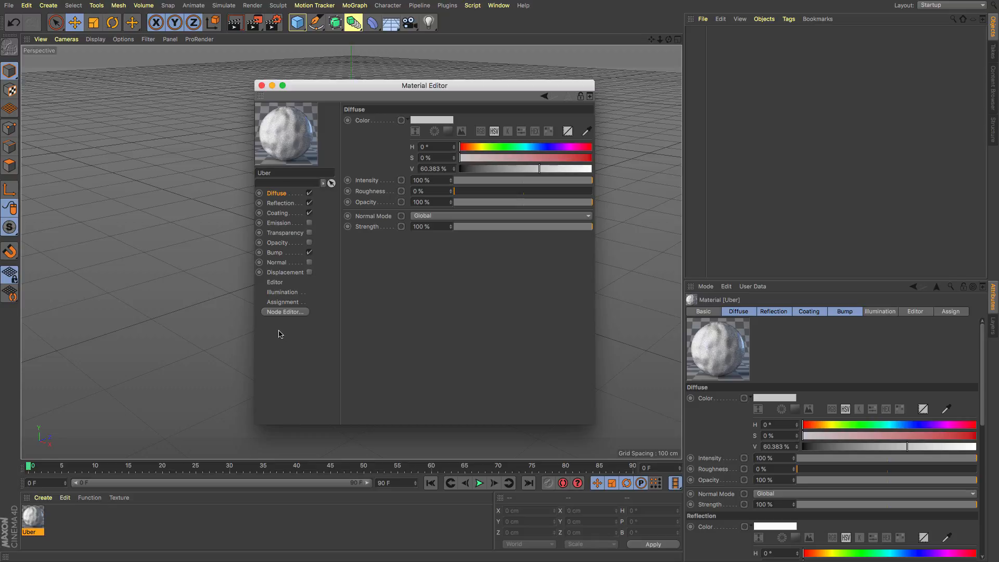
click(284, 312)
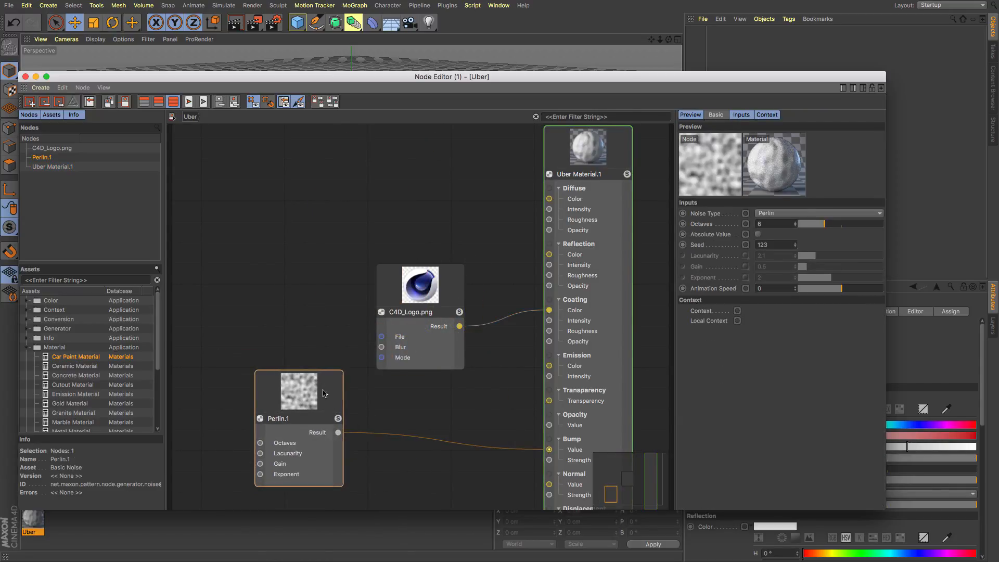
Wire Perlin.1 into Diffuse Color, set octaves to 9.5, and close the graph.
drag(338, 432, 550, 310)
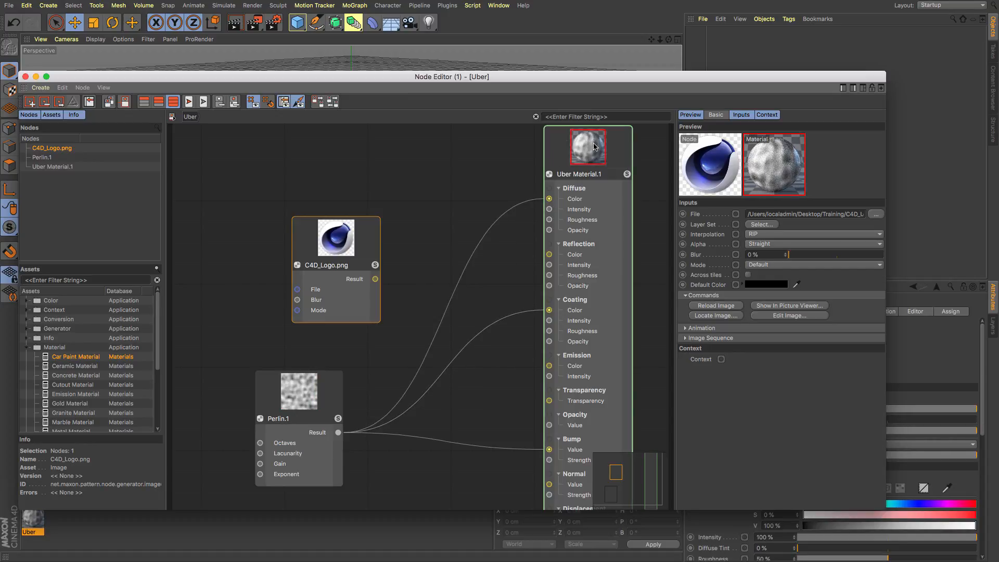
click(298, 391)
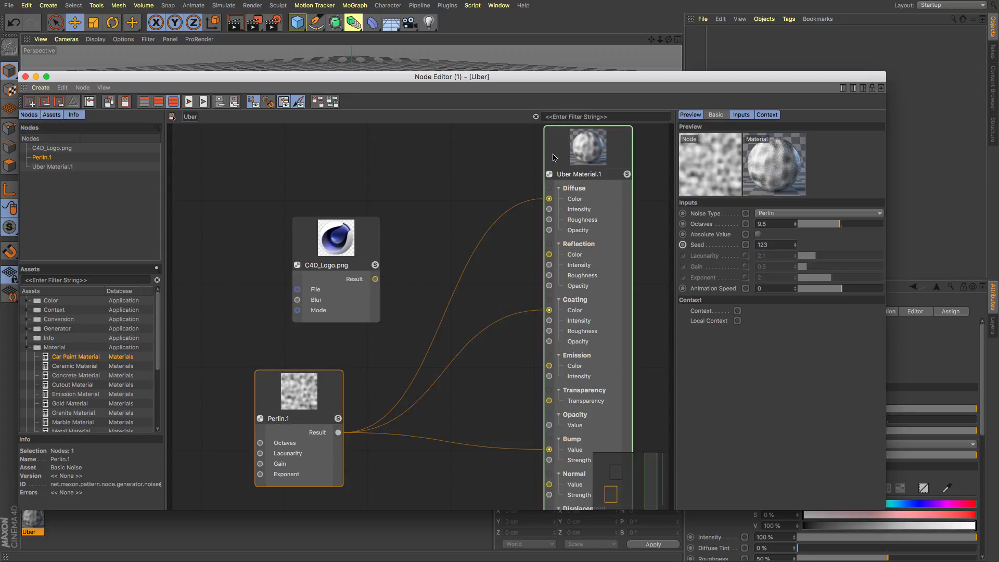
right_click(527, 312)
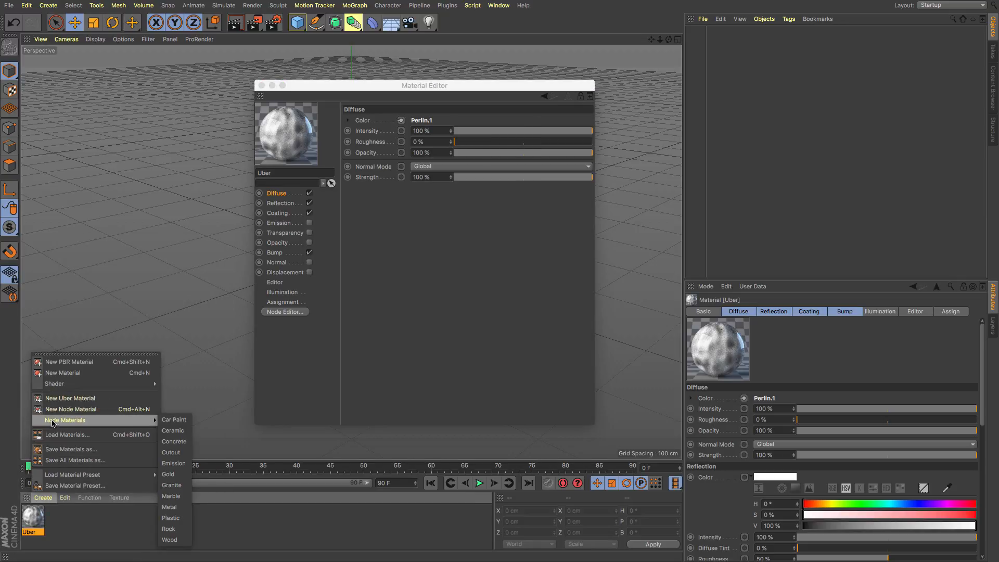
mouse_move(173, 420)
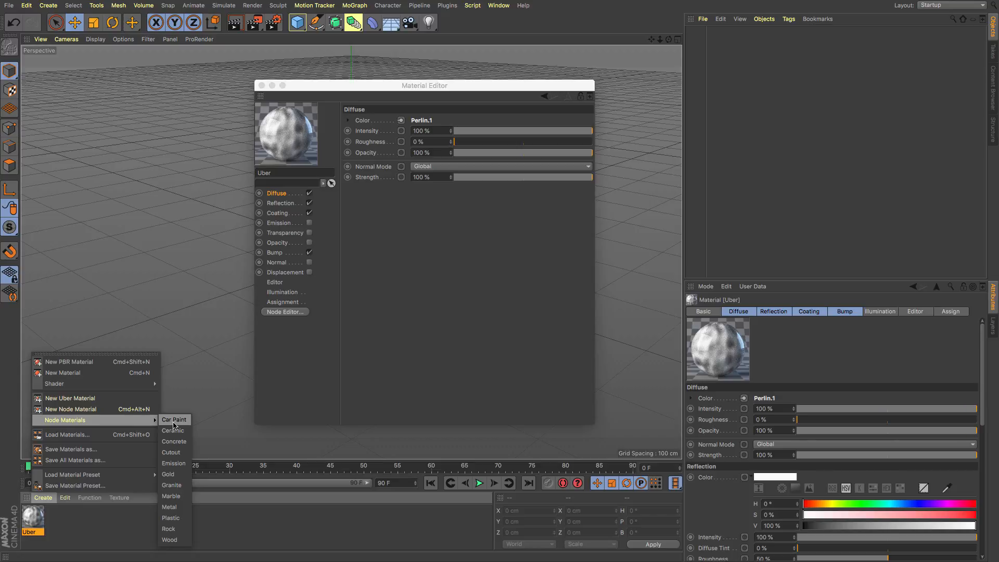
mouse_move(169, 528)
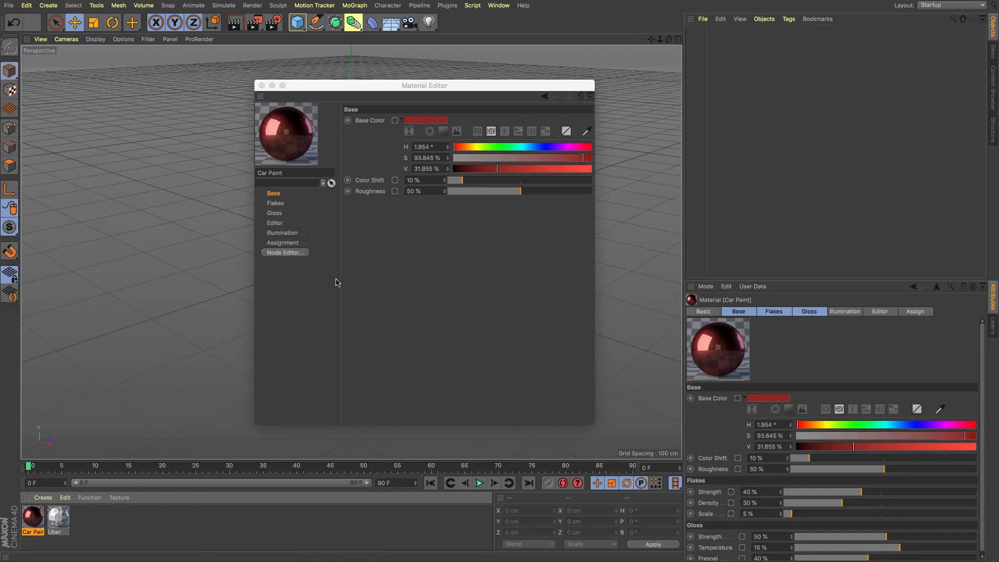
Raise the Car Paint material's flake scale to 91% in the Flakes channel.
click(275, 202)
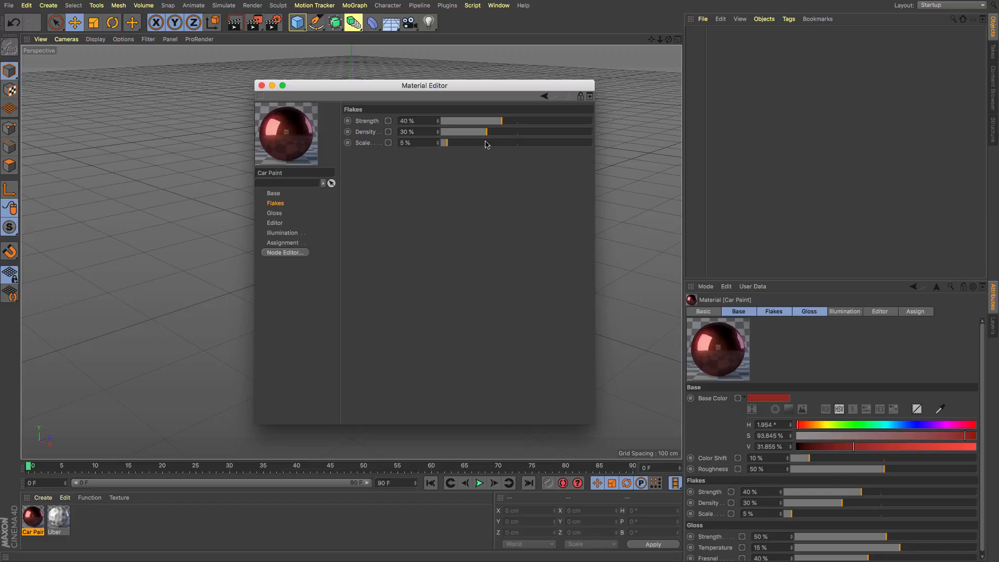
drag(445, 142, 497, 143)
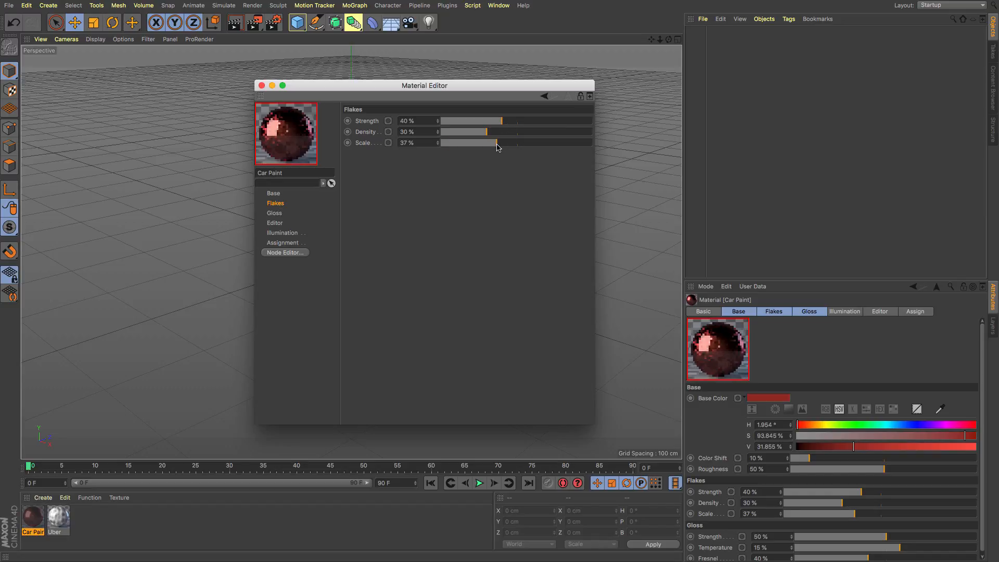
drag(423, 85, 548, 89)
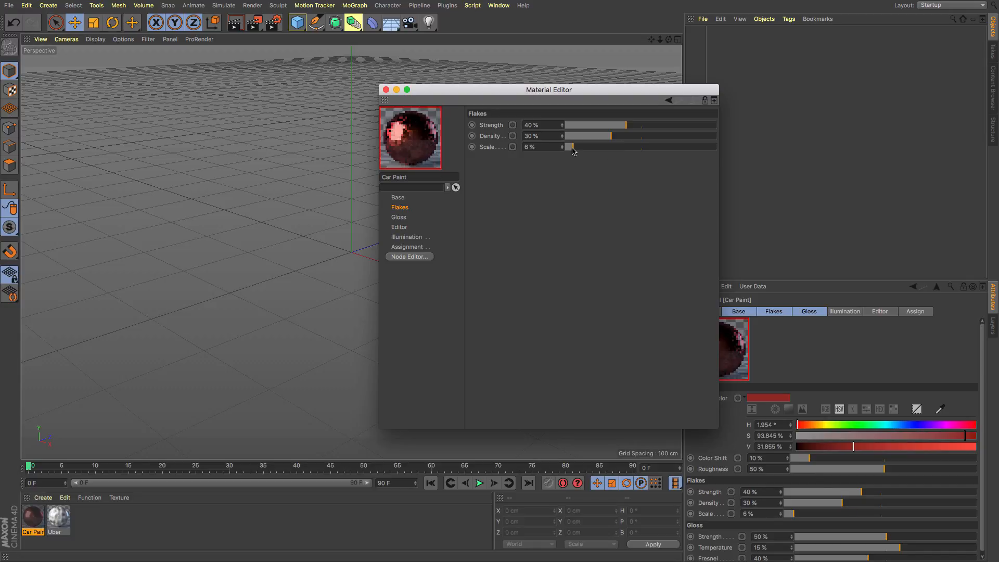
drag(569, 147, 704, 147)
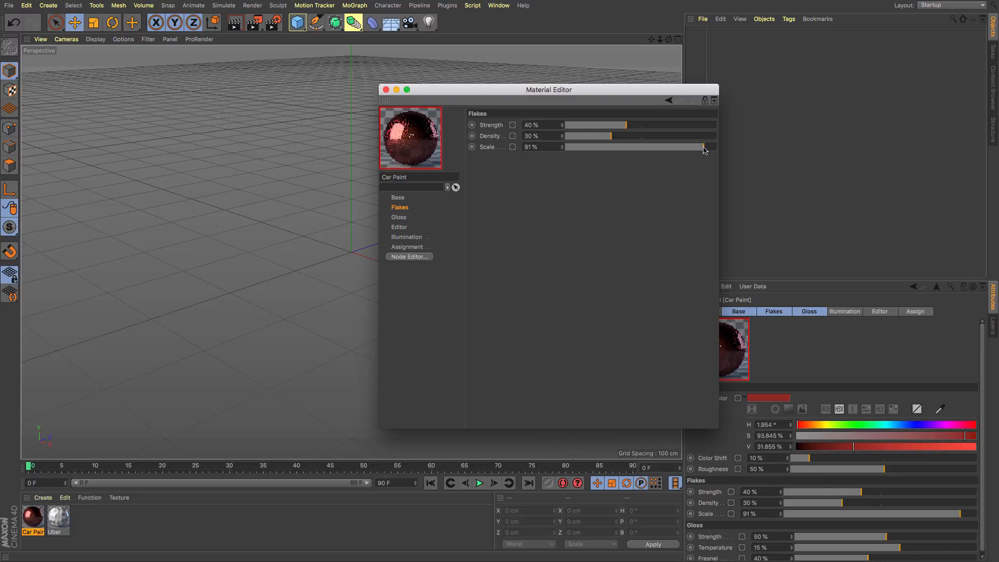